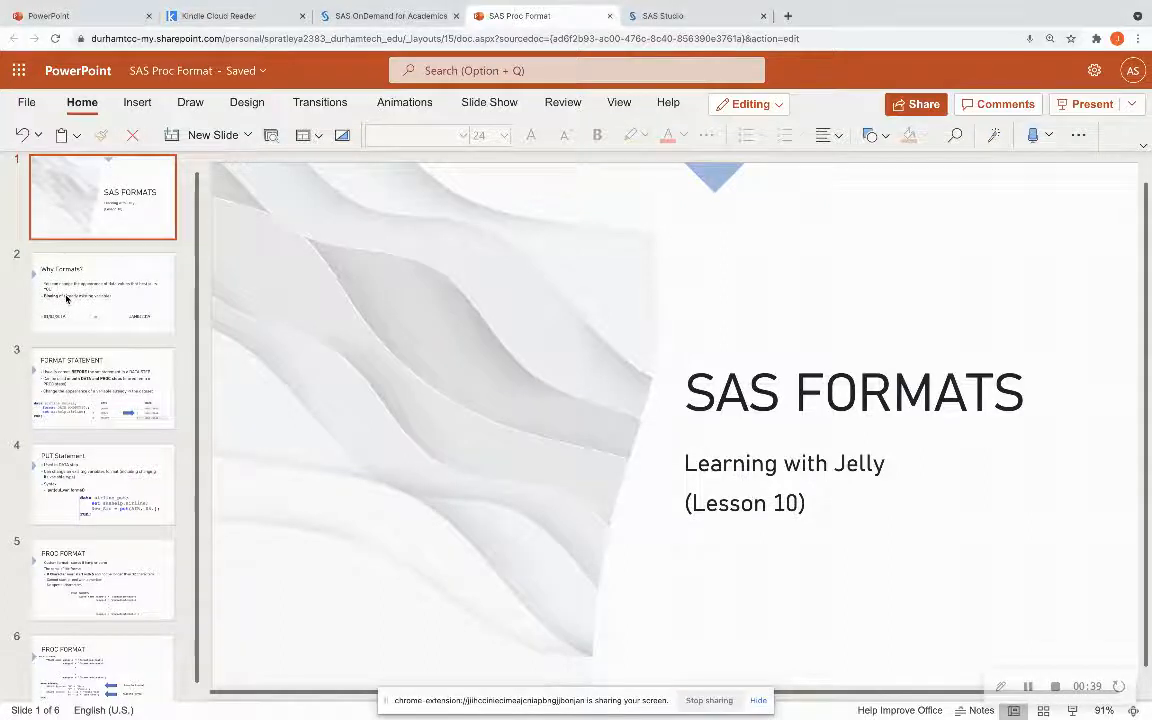
# Show slide 2, 'Why Formats?', on changing value appearance and binning variables
pyautogui.click(102, 292)
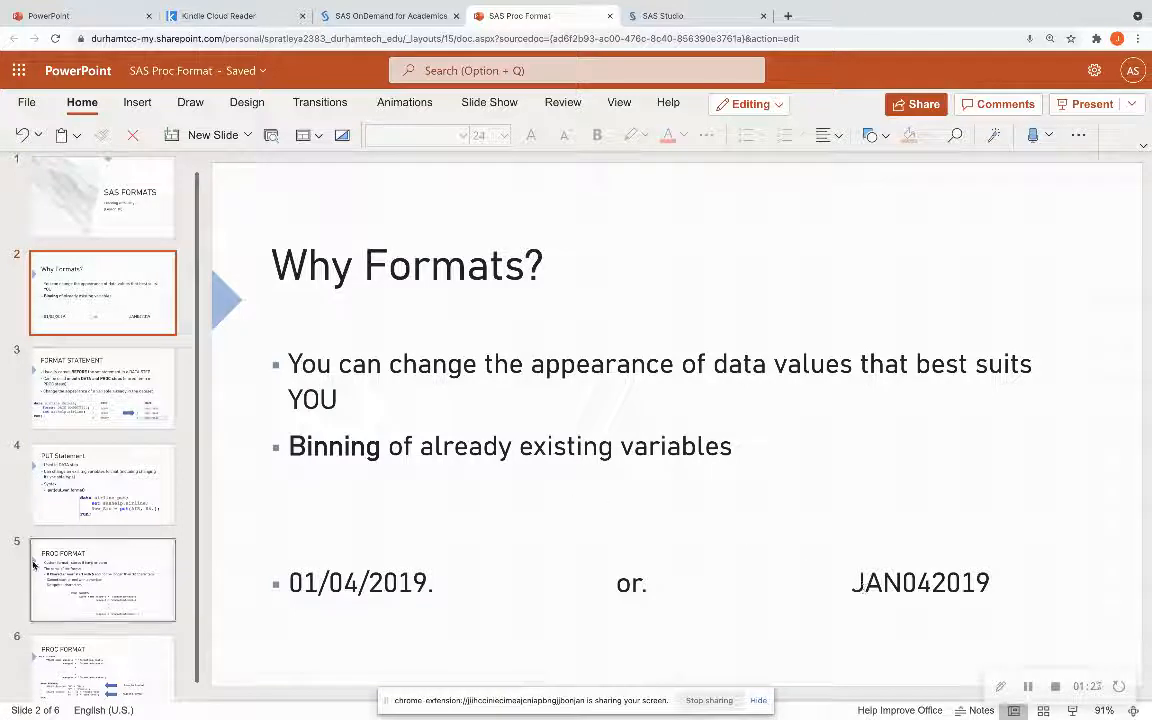
# Present slide 3, 'FORMAT STATEMENT', then bring the SAS Studio formats program forward
pyautogui.click(102, 388)
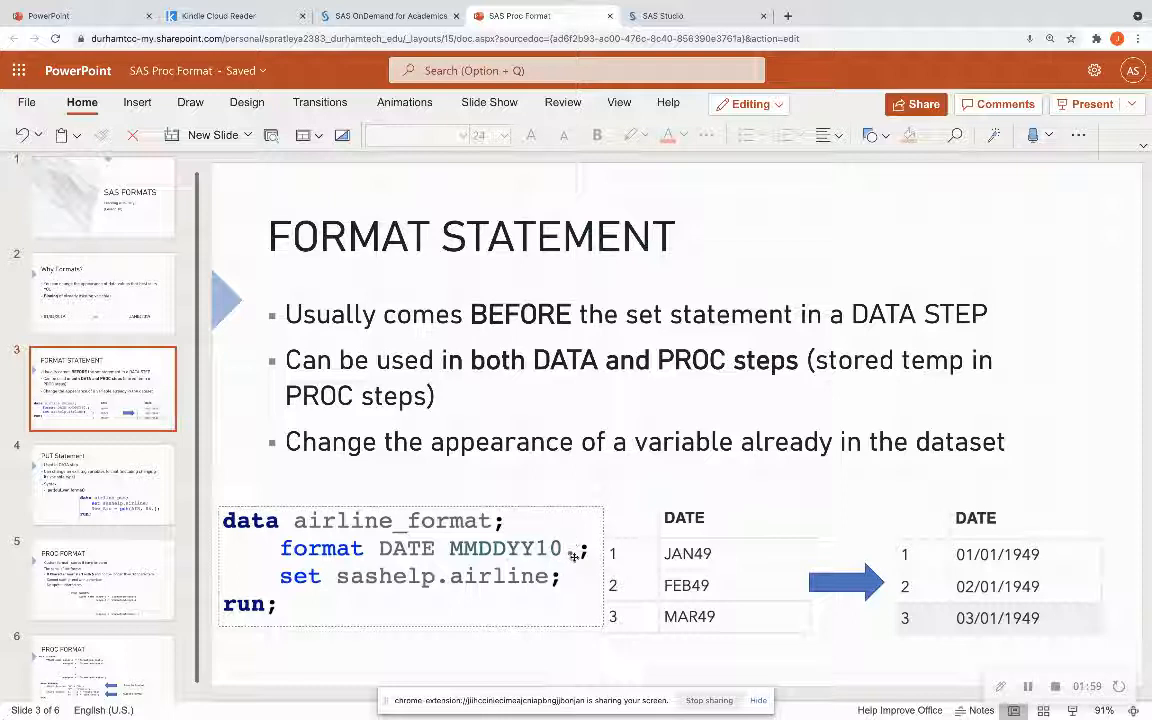
pyautogui.moveTo(572, 556)
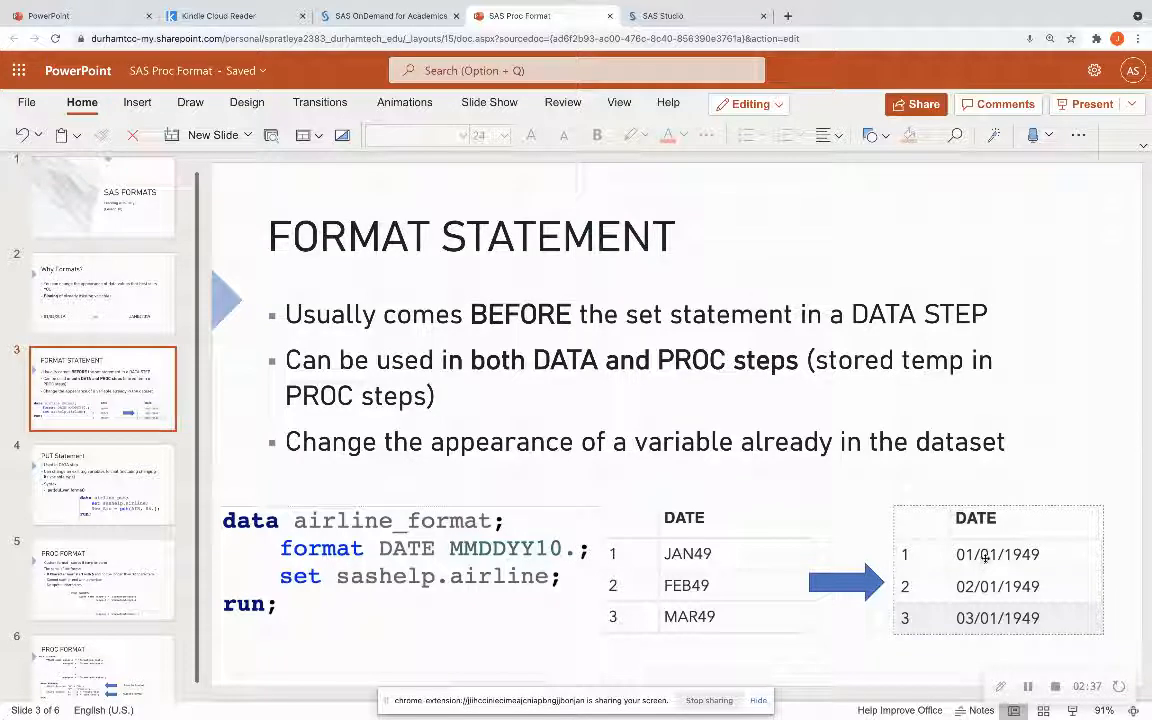
pyautogui.moveTo(1040, 560)
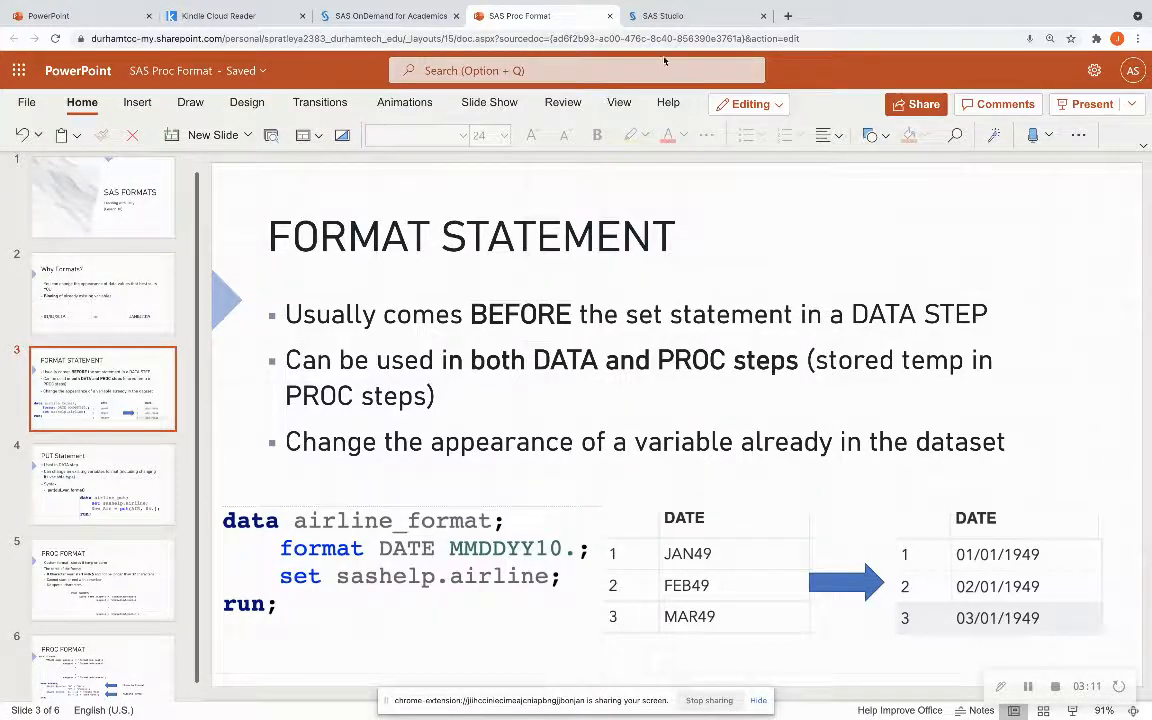
pyautogui.click(664, 16)
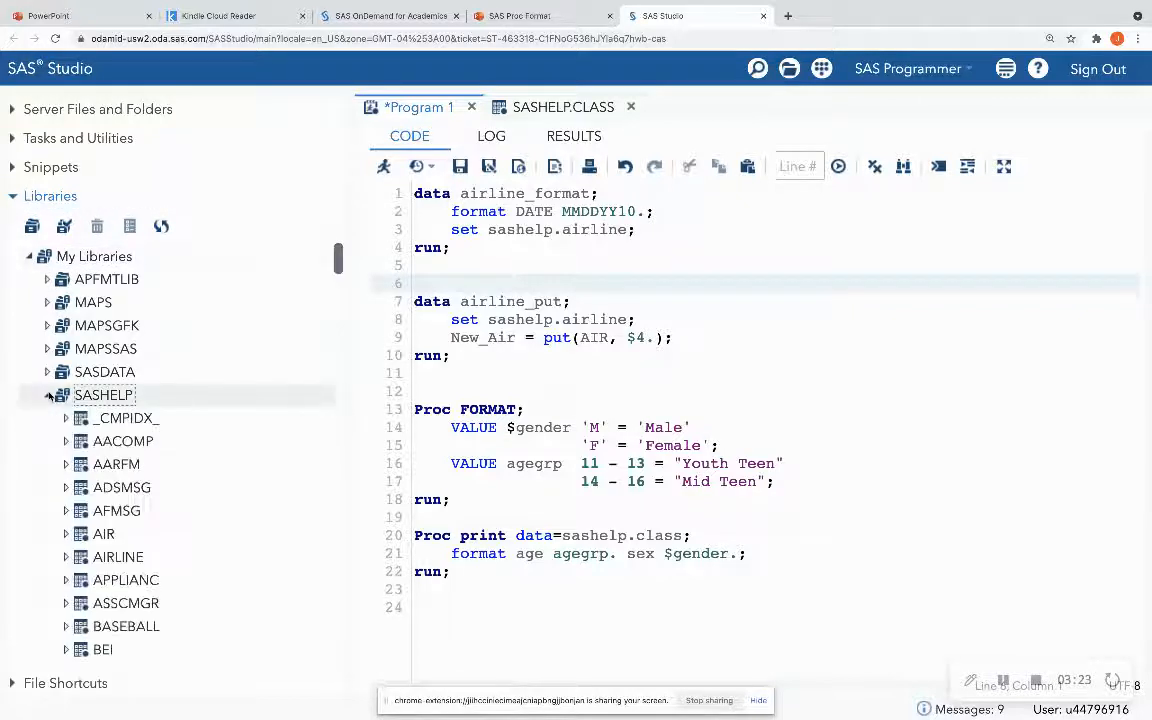
# View SASHELP.AIRLINE's raw JAN49-style dates, then return to the airline_format program code
pyautogui.click(116, 556)
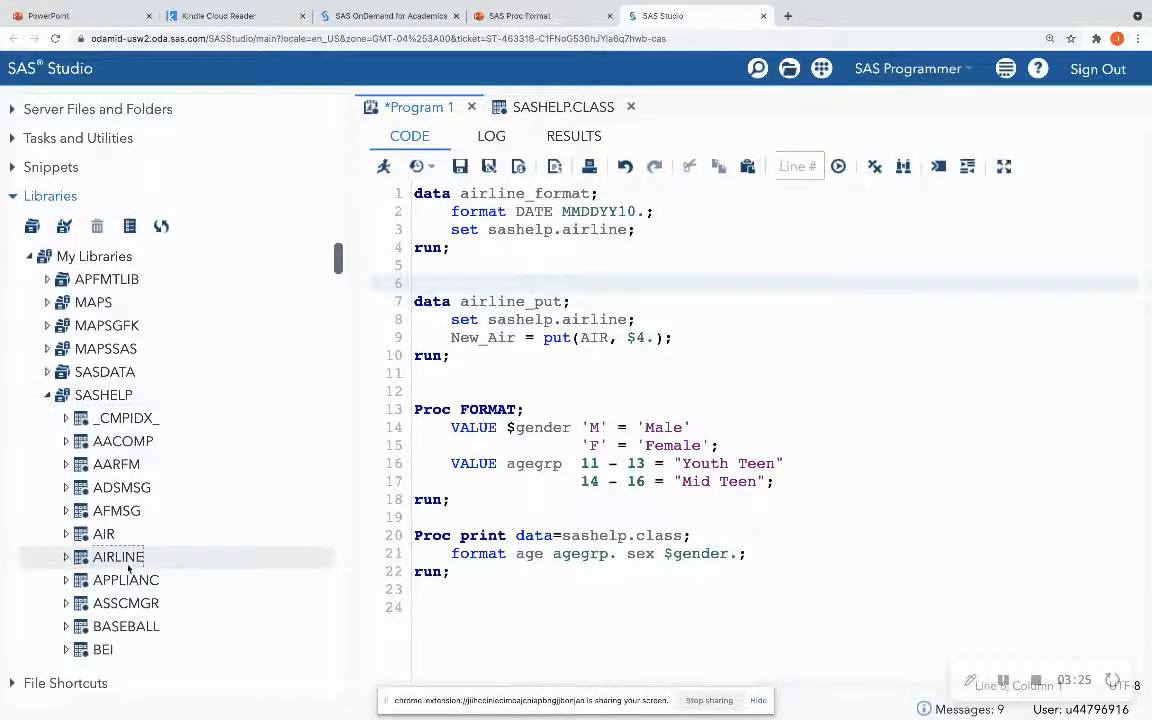
pyautogui.doubleClick(116, 556)
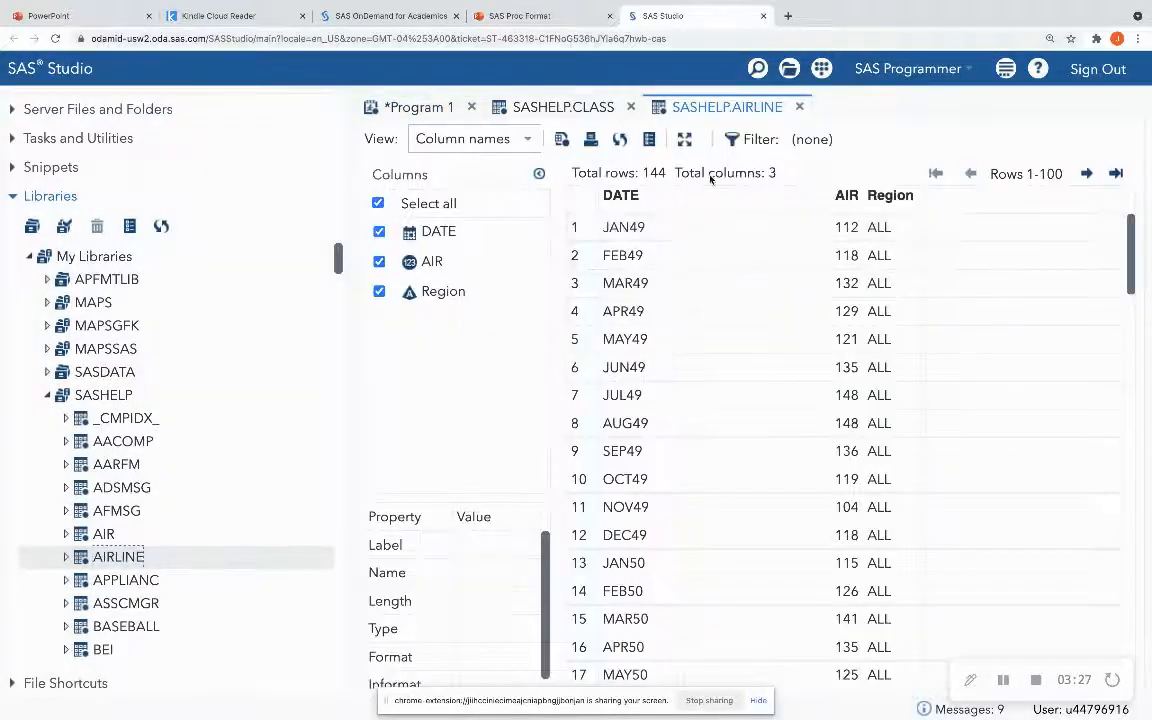
pyautogui.click(632, 108)
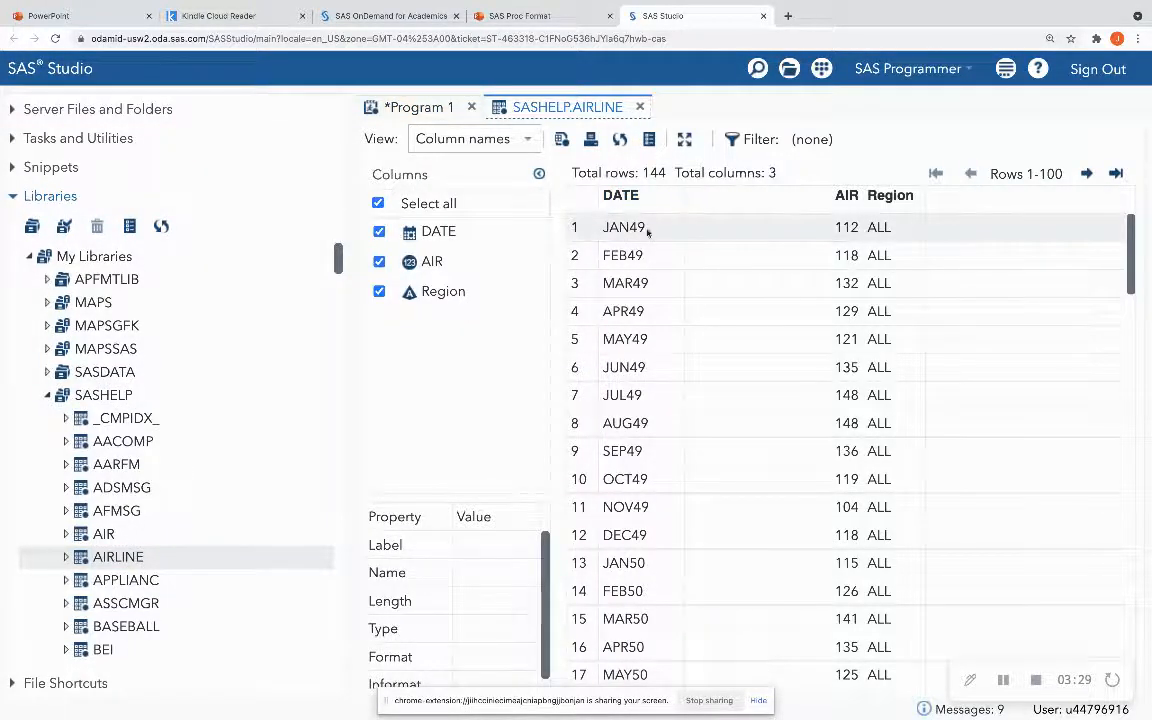
pyautogui.click(624, 228)
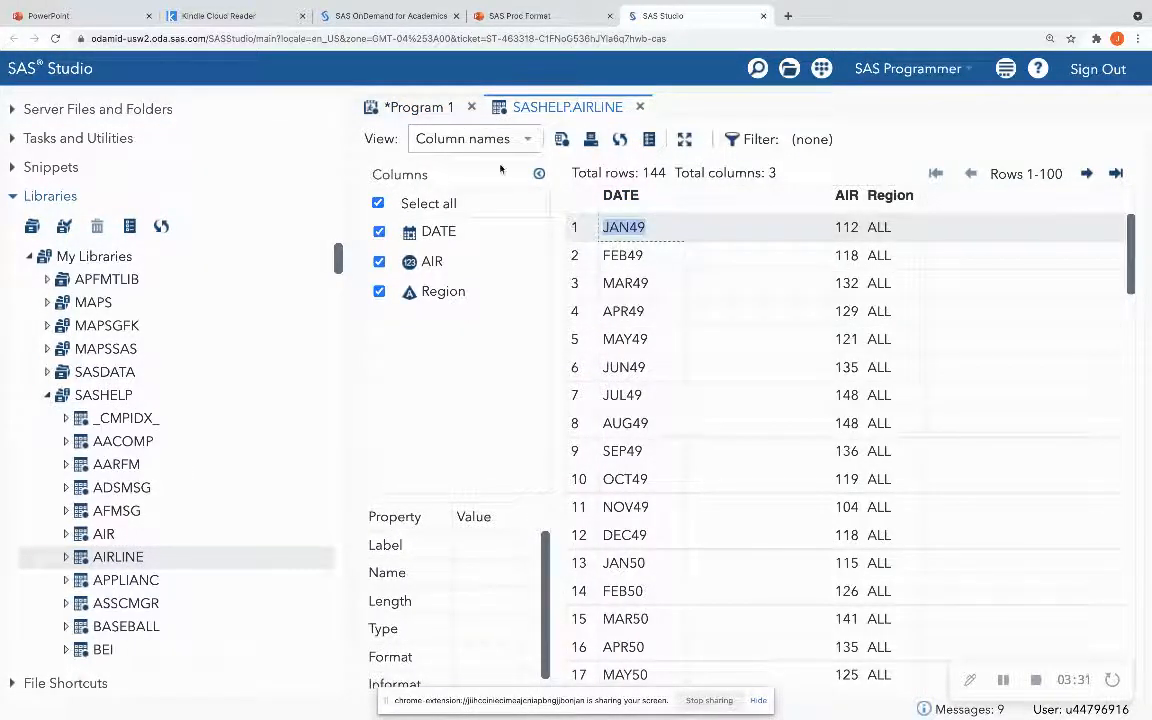
pyautogui.click(418, 108)
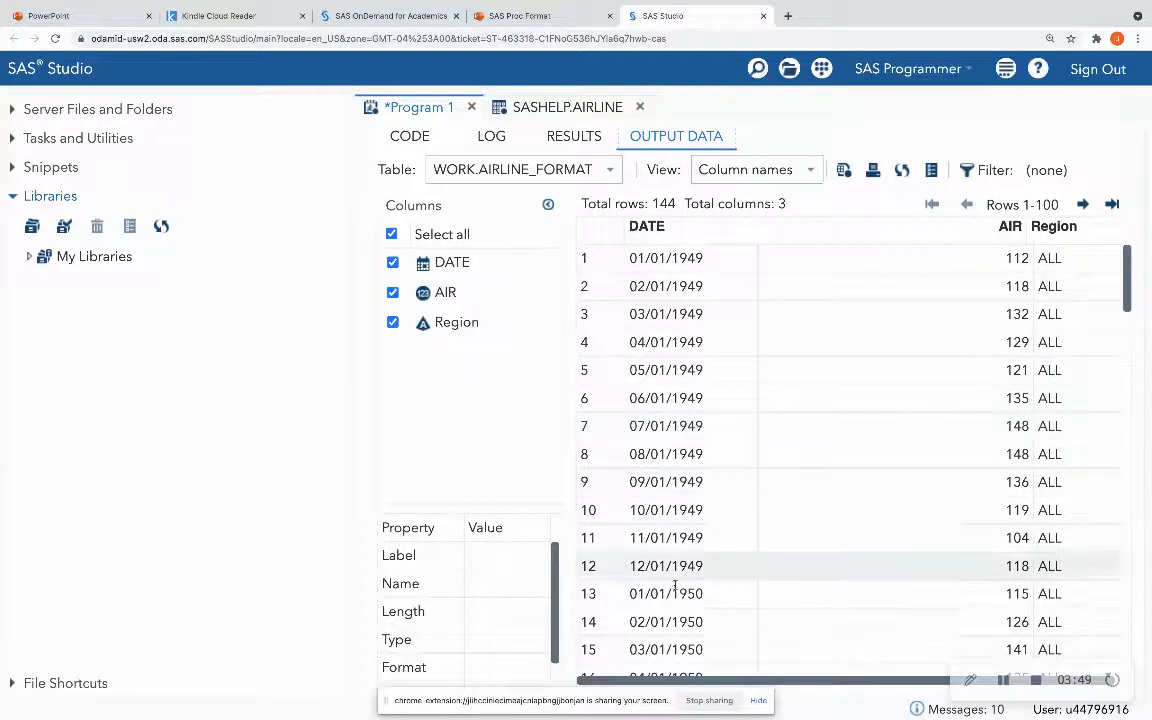
# Inspect WORK.AIRLINE_FORMAT's 01/01/1949-style dates, close it, and return to the slide deck
pyautogui.click(408, 136)
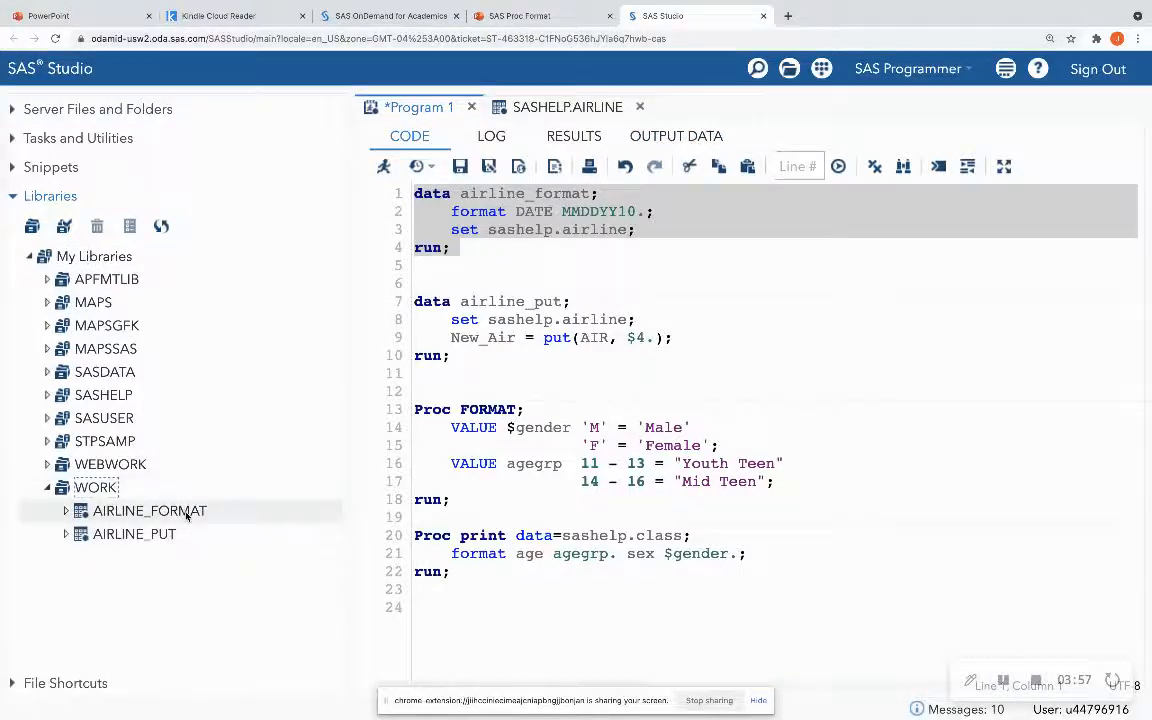
pyautogui.doubleClick(148, 510)
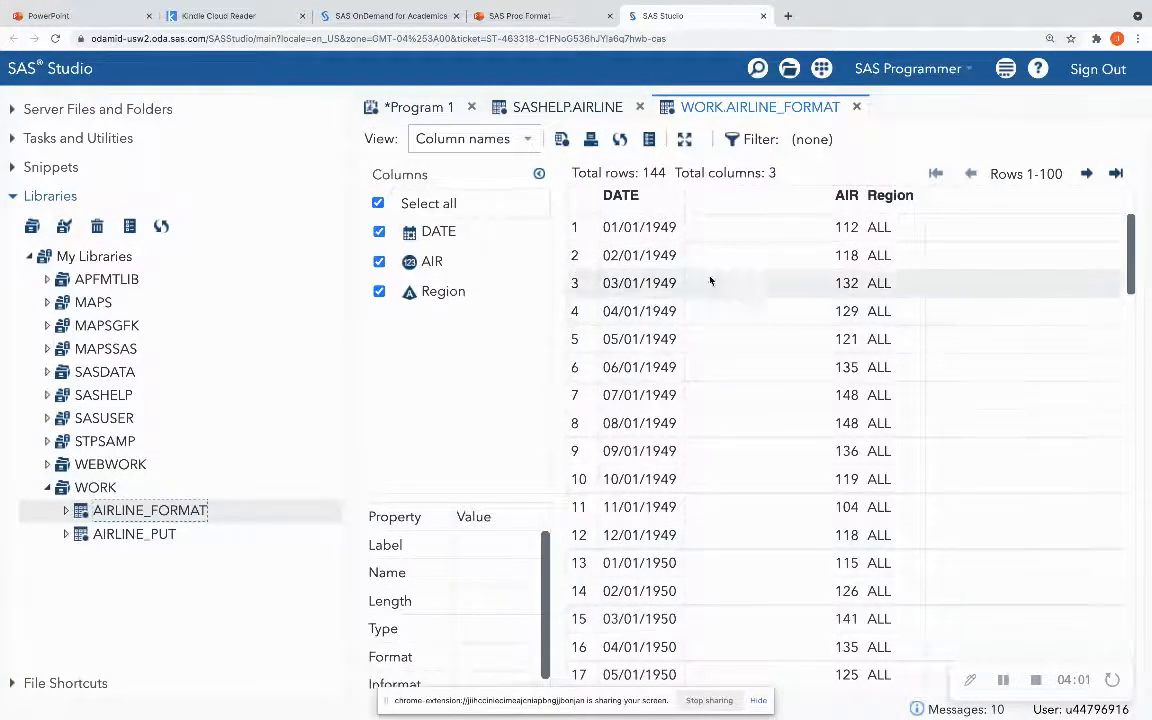
pyautogui.moveTo(856, 108)
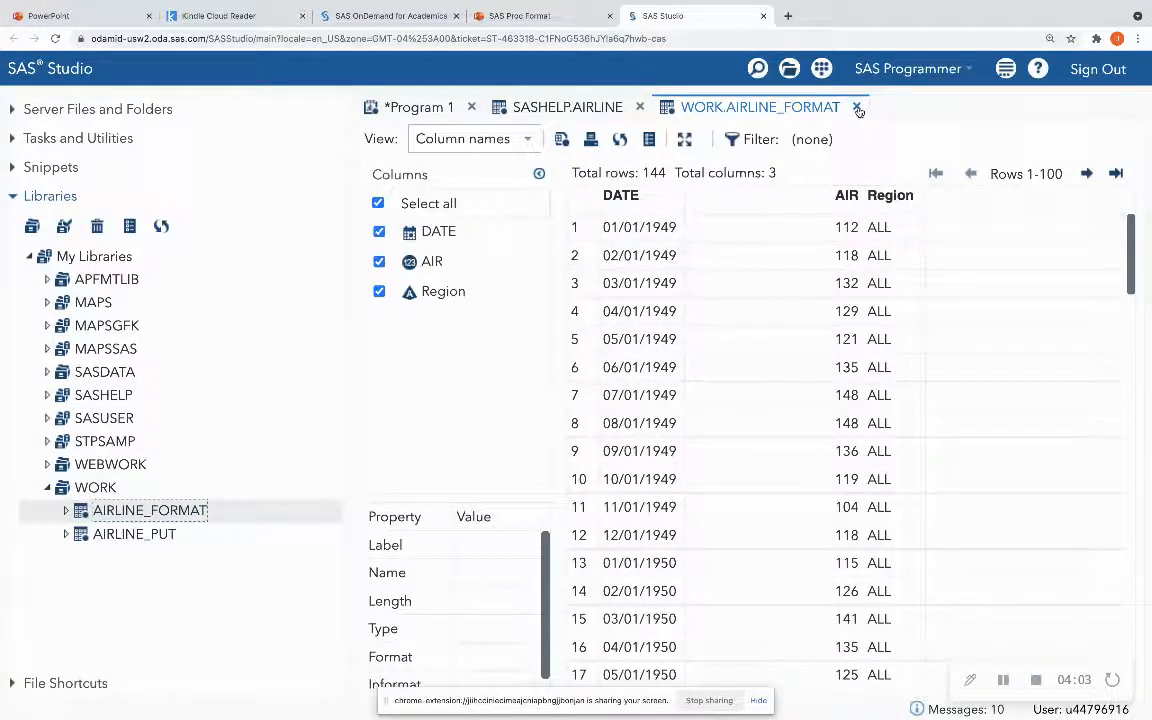
pyautogui.click(858, 108)
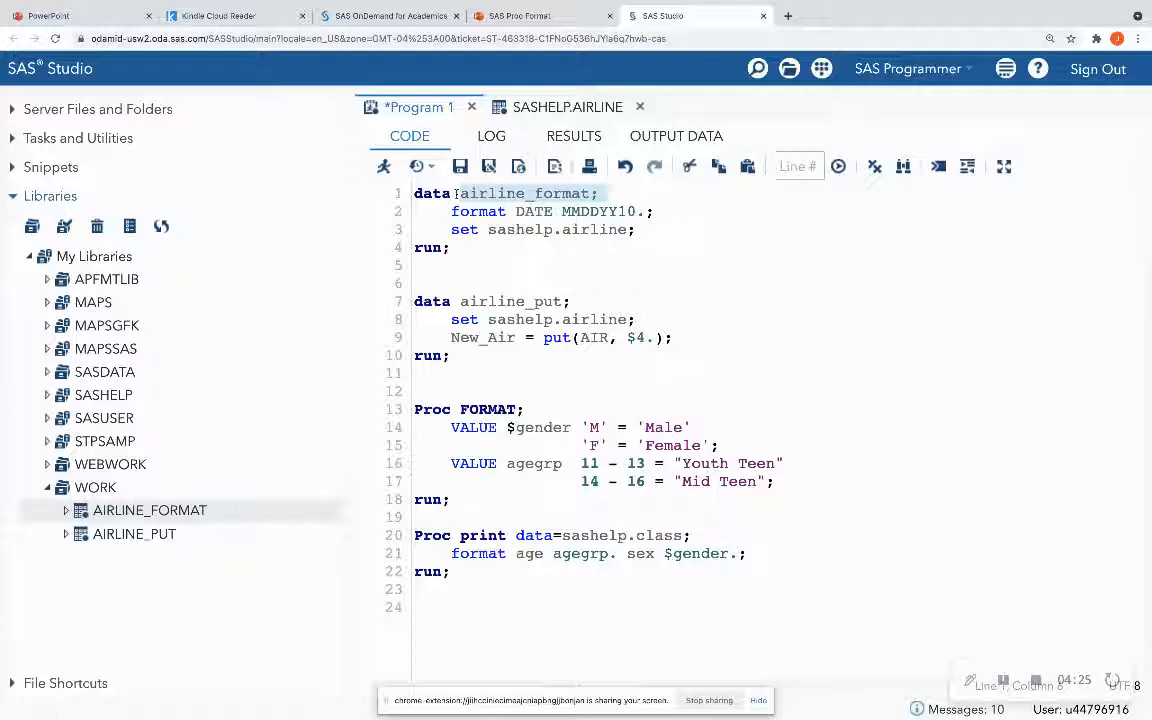
pyautogui.click(484, 264)
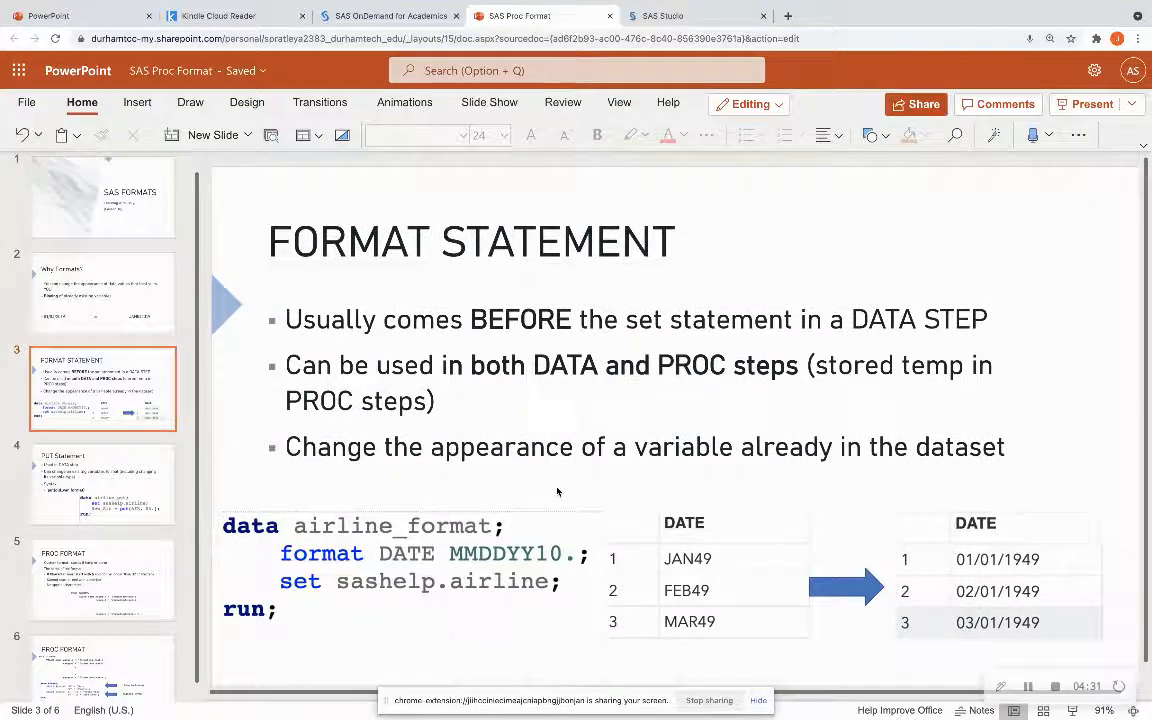
# Present slide 4's airline_put put(AIR, $4.) example, then bring SAS Studio forward
pyautogui.click(410, 556)
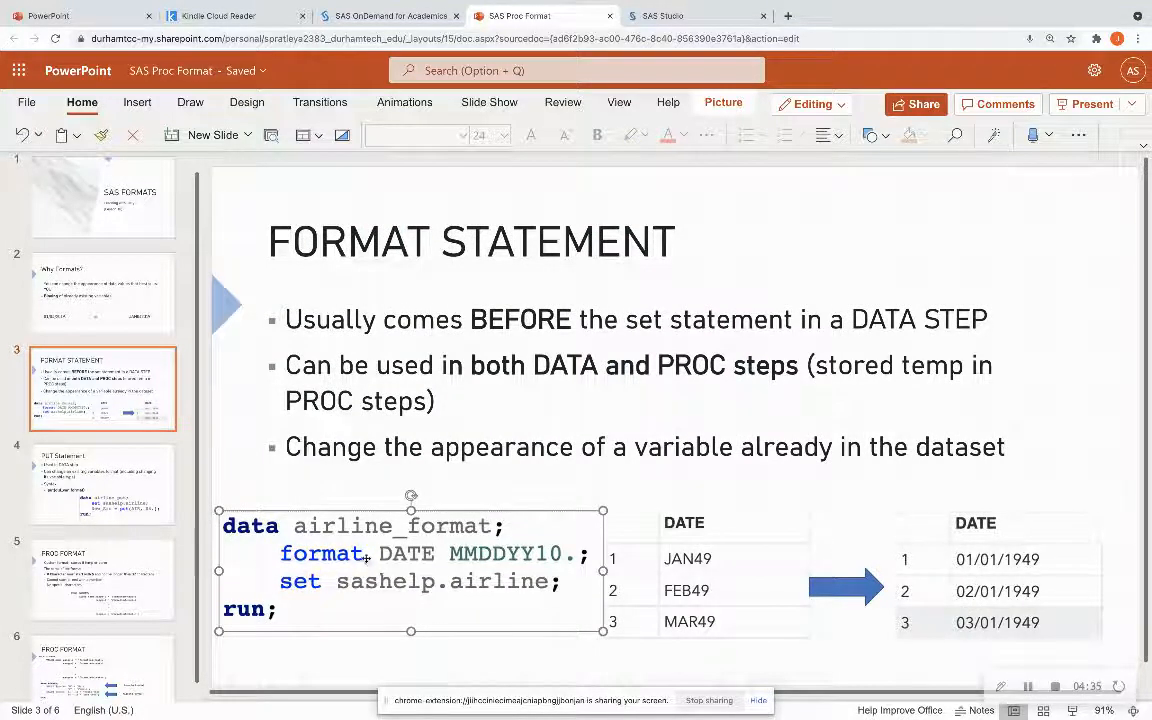
pyautogui.click(104, 482)
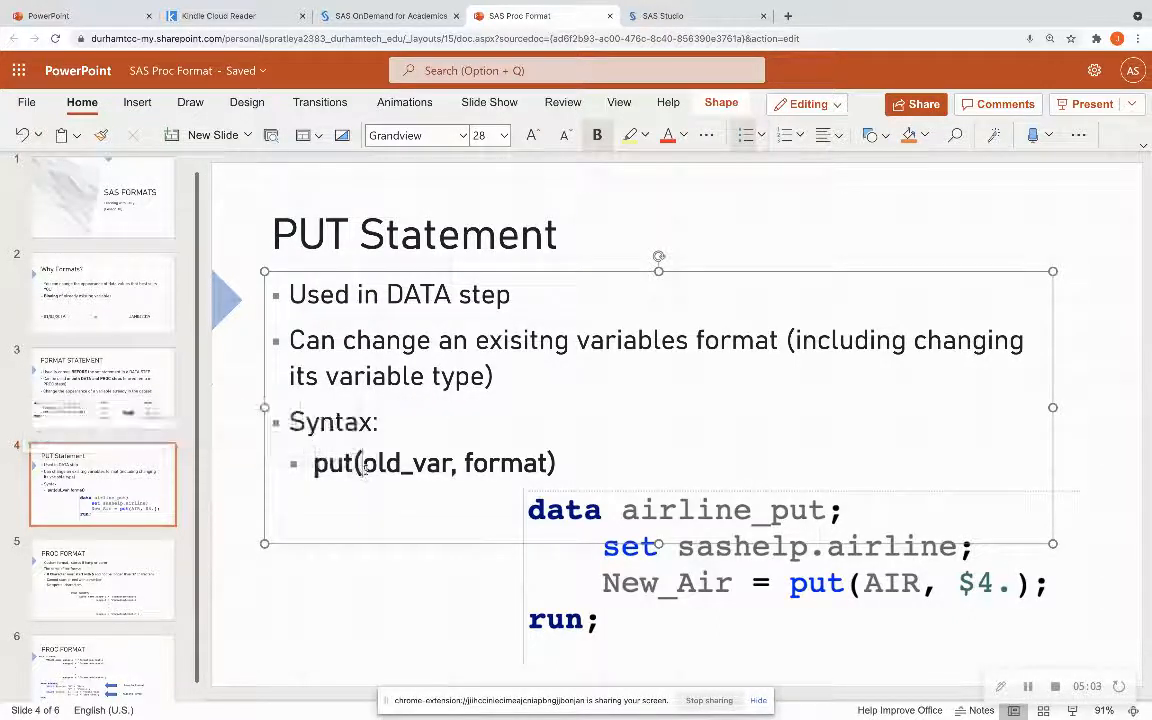
pyautogui.doubleClick(404, 464)
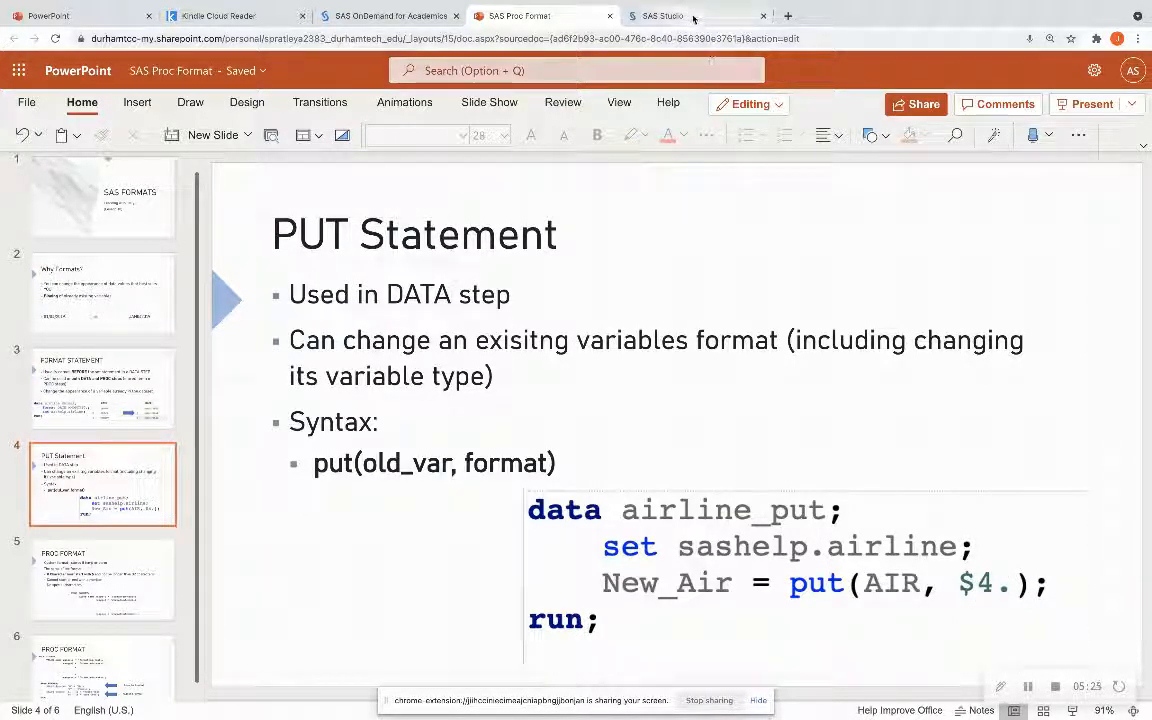
pyautogui.click(696, 16)
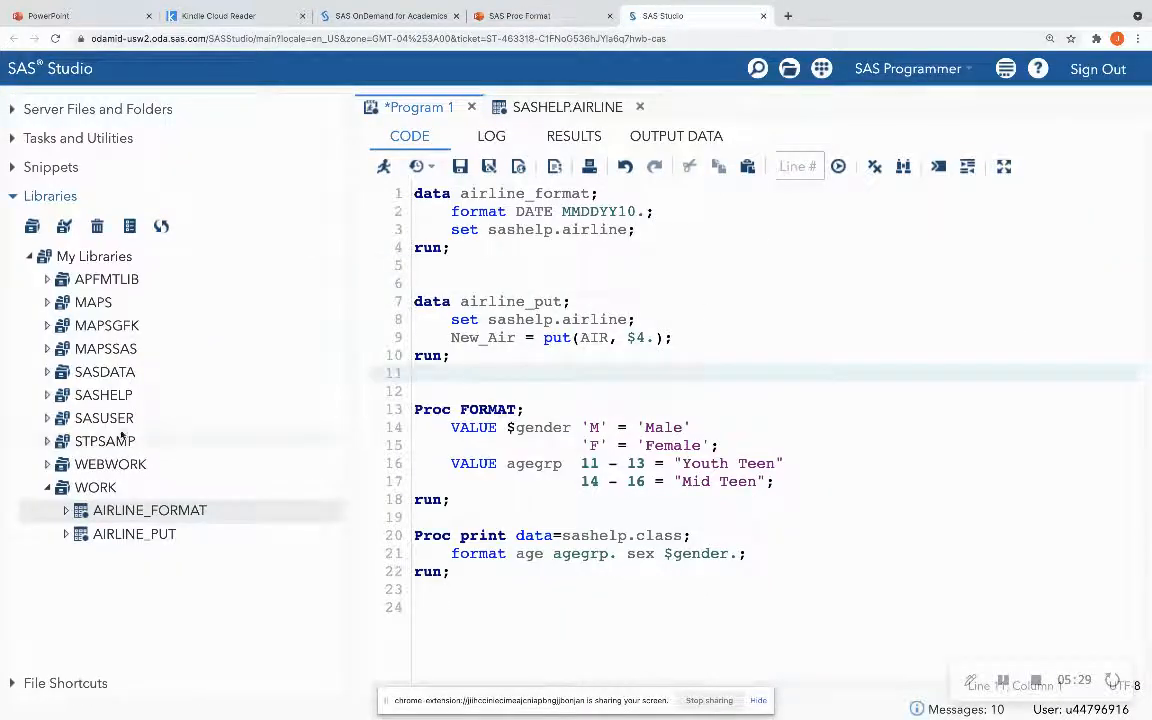
# Review SASHELP.AIRLINE's numeric AIR column, then return to the airline_put program code
pyautogui.click(104, 394)
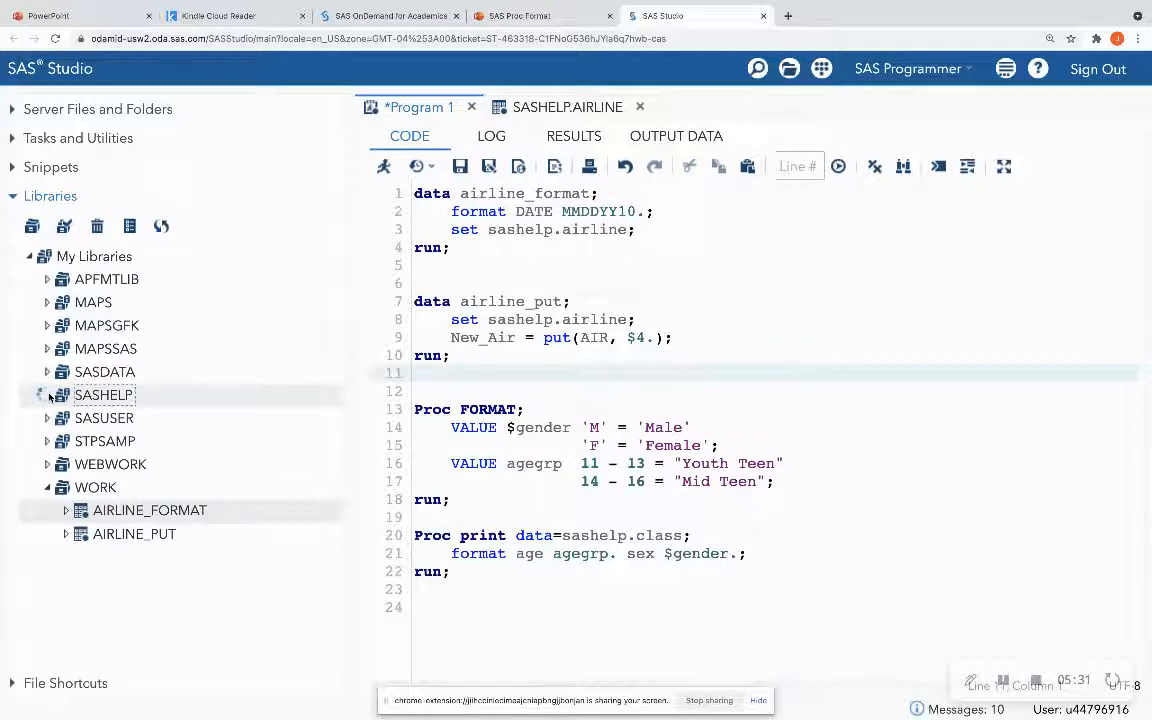
pyautogui.click(48, 394)
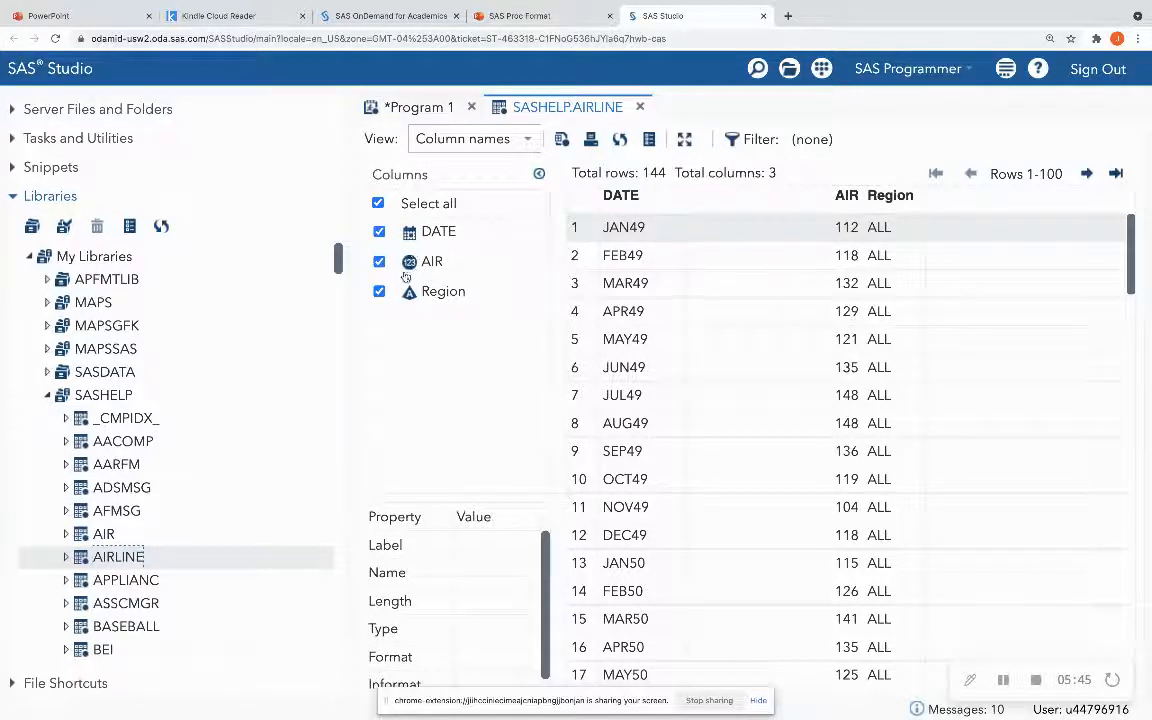
pyautogui.moveTo(432, 260)
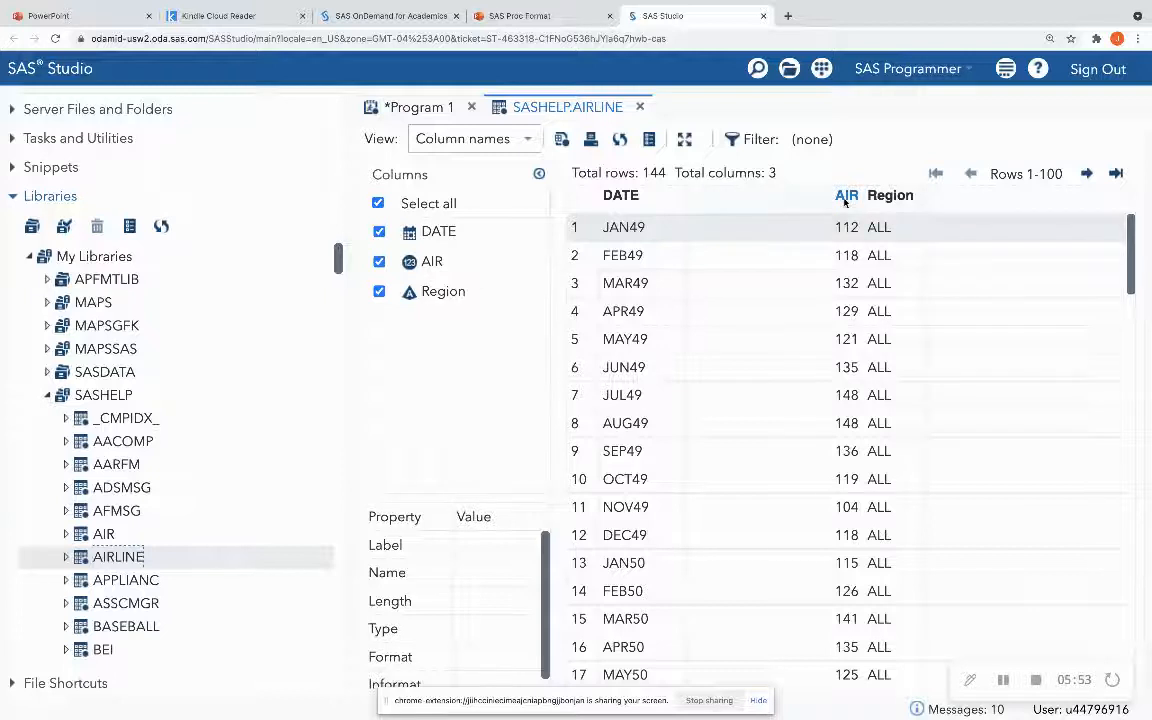
pyautogui.click(420, 108)
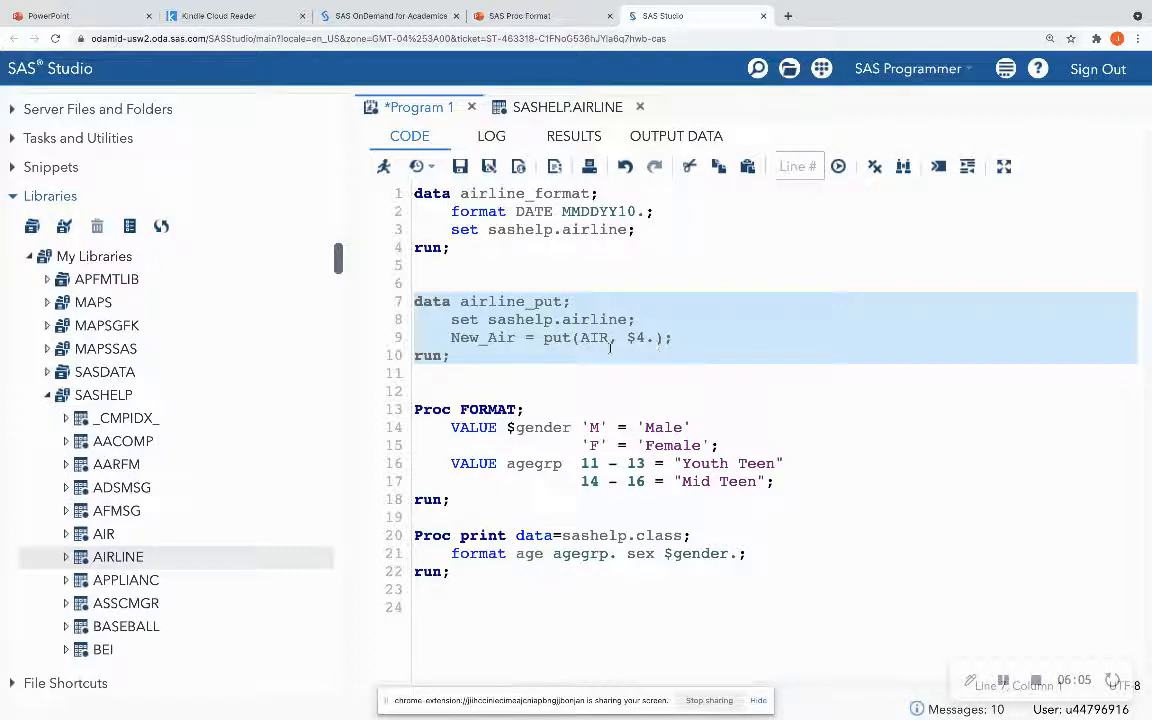
# Run airline_put to create WORK.AIRLINE_PUT with New_Air, highlight the $4. format, return to slides
pyautogui.click(384, 166)
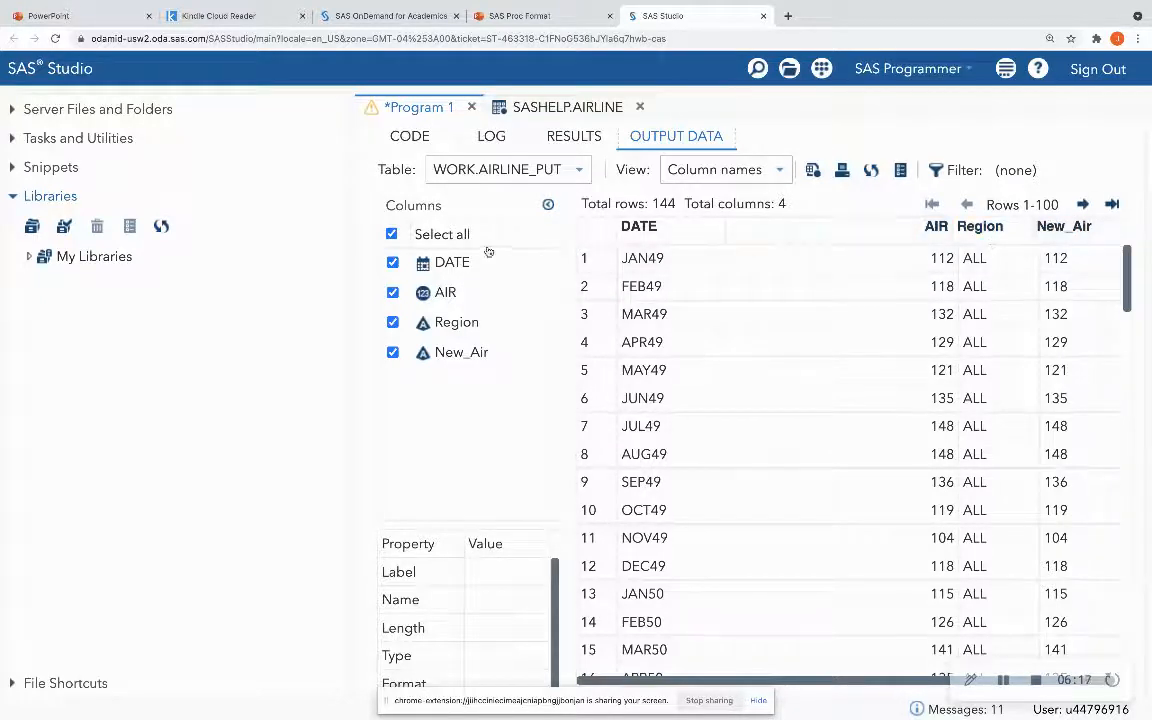
pyautogui.click(408, 136)
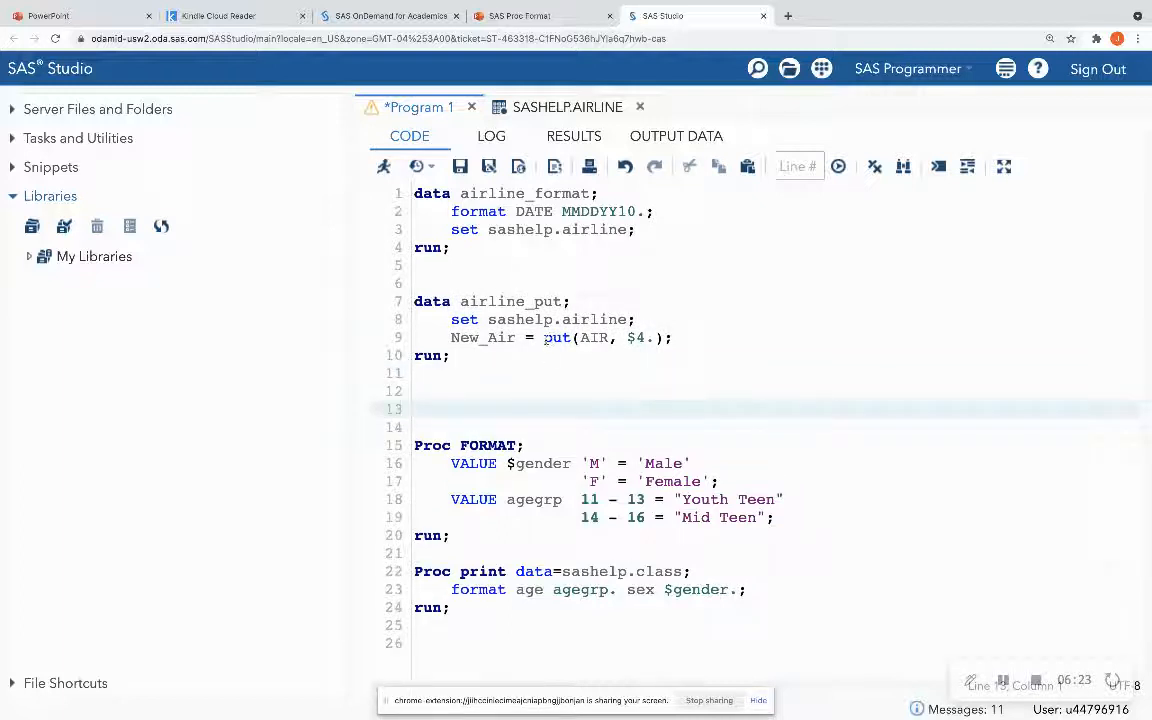
pyautogui.moveTo(544, 336); pyautogui.dragTo(672, 336)
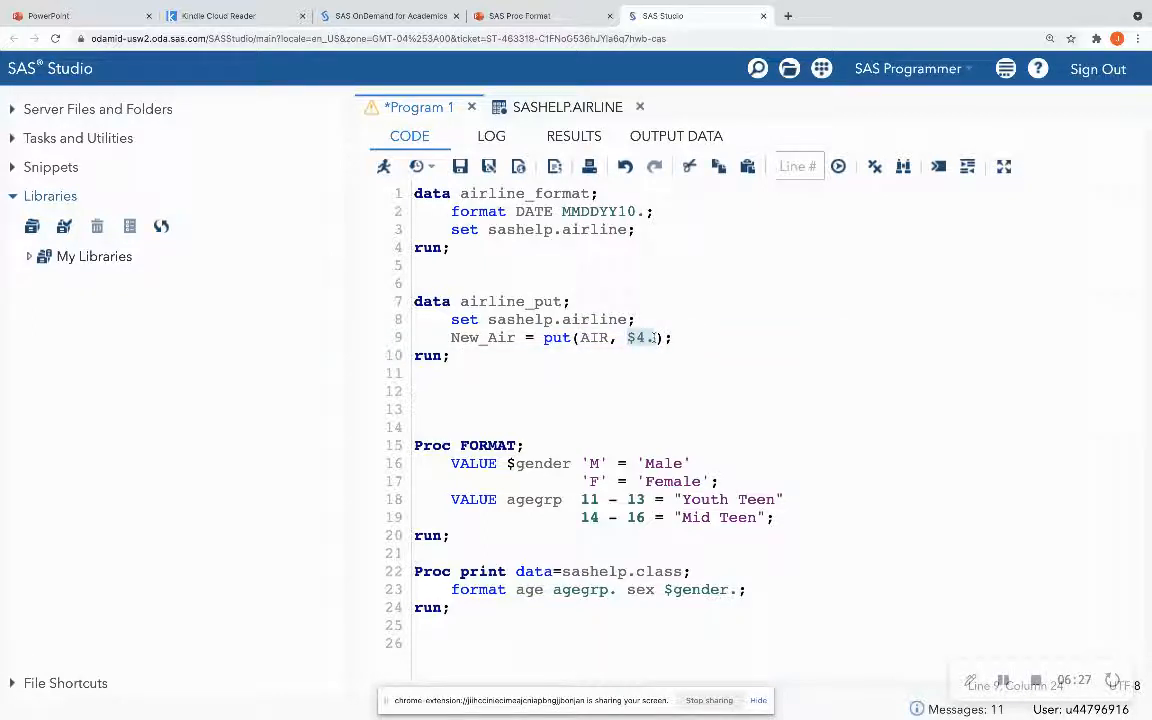
pyautogui.click(444, 408)
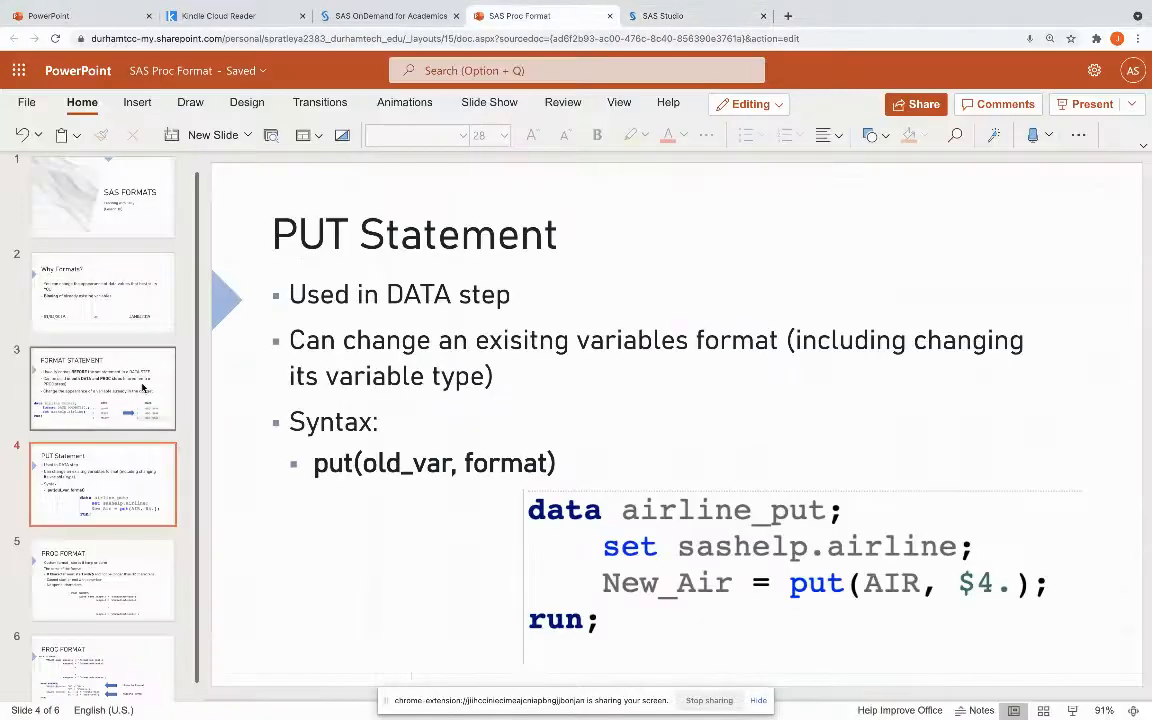
pyautogui.click(104, 580)
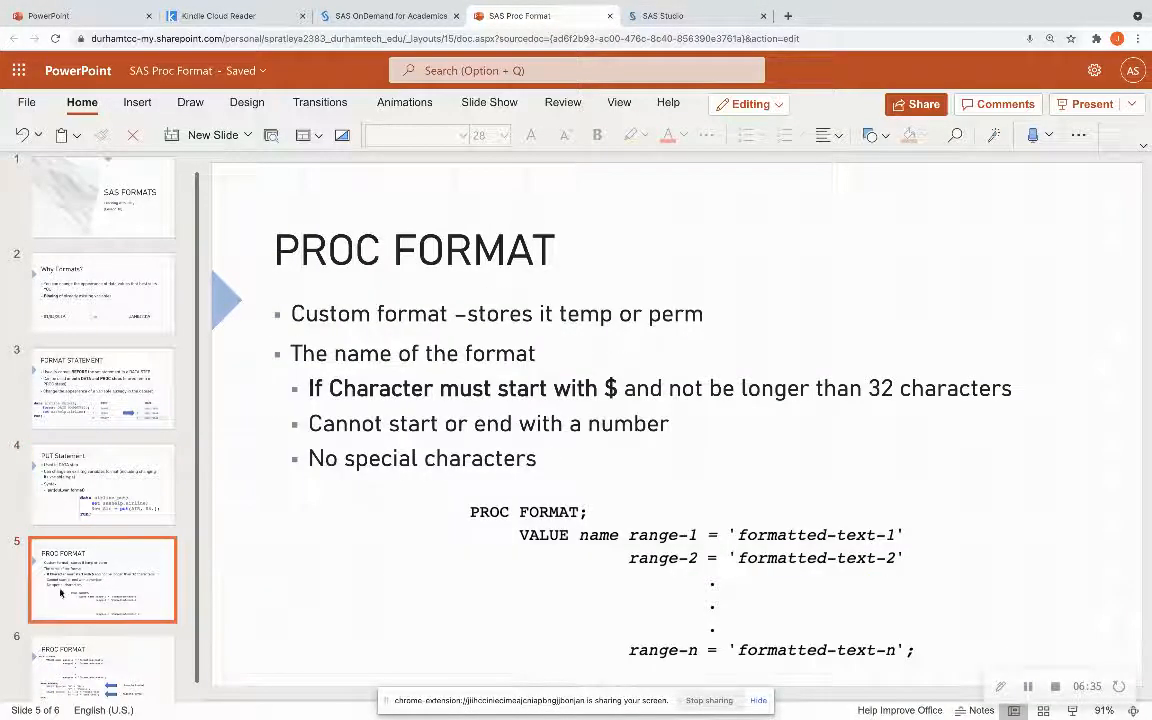
pyautogui.moveTo(352, 552)
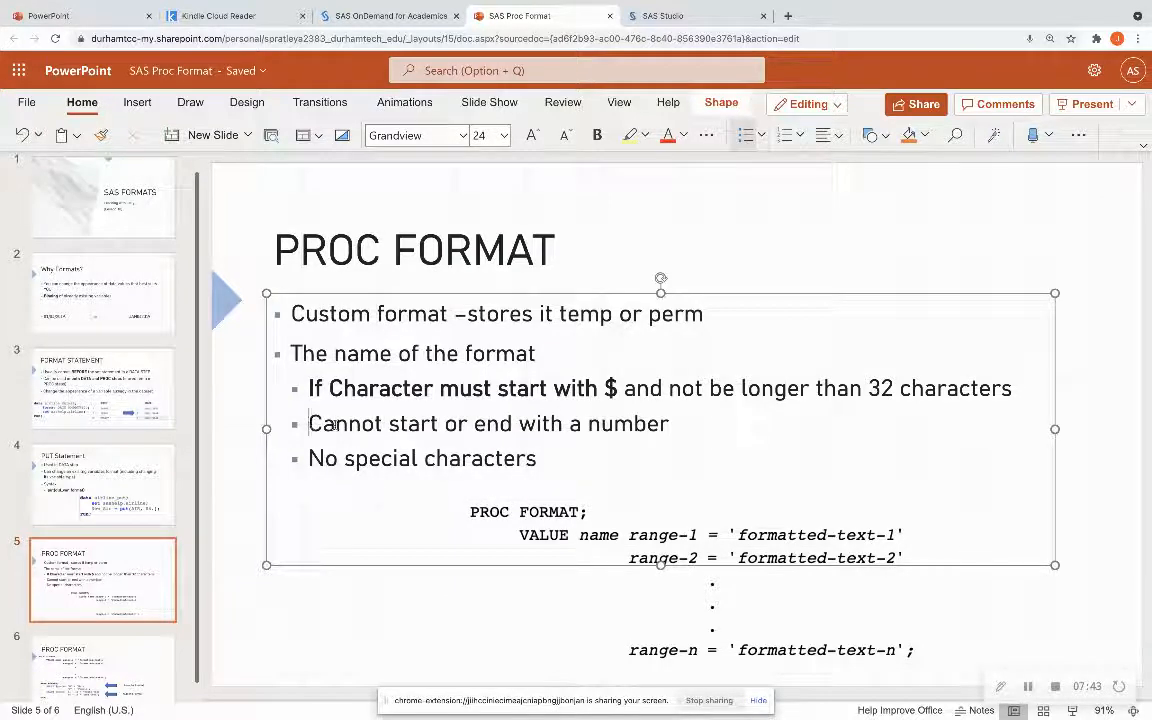
pyautogui.moveTo(308, 424); pyautogui.dragTo(544, 458)
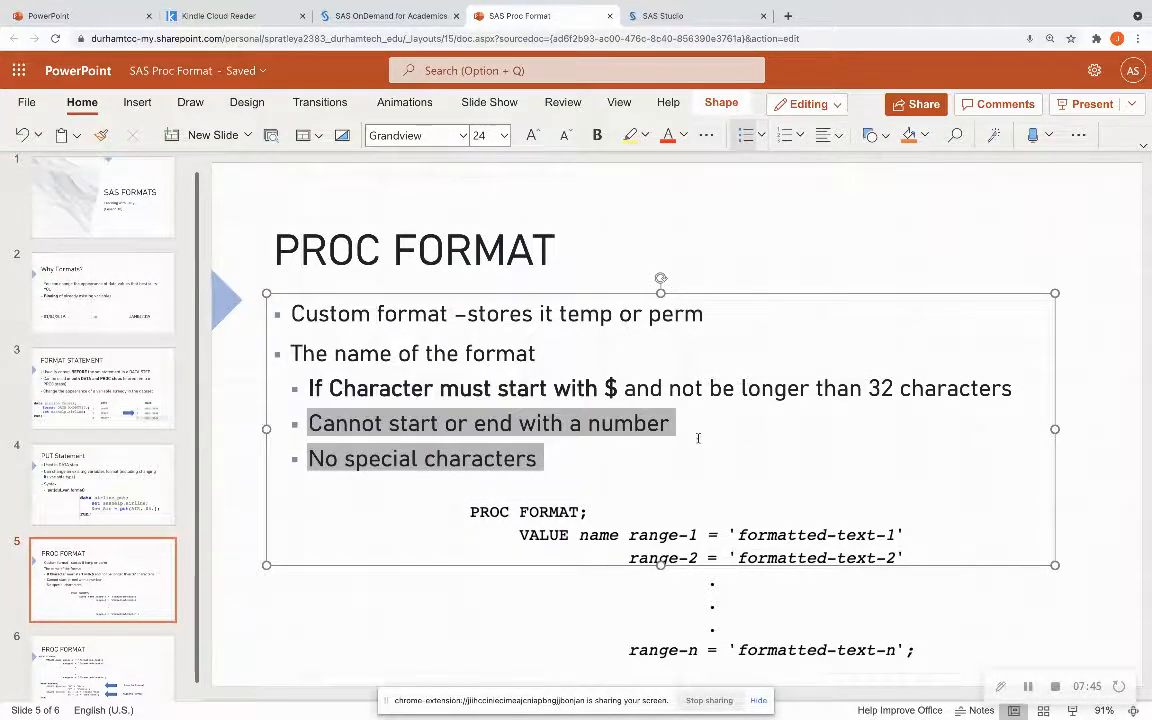
pyautogui.click(698, 438)
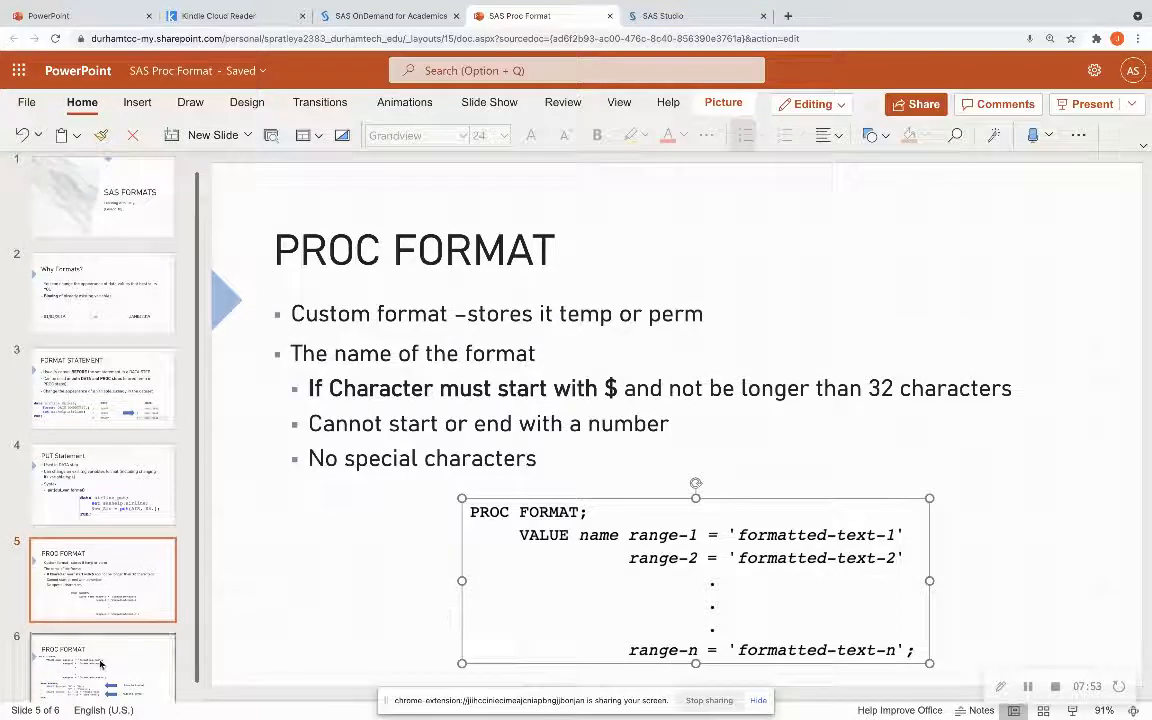
# Present slide 6's PROC FORMAT $gender and agegrp example, then bring SAS Studio forward
pyautogui.click(100, 658)
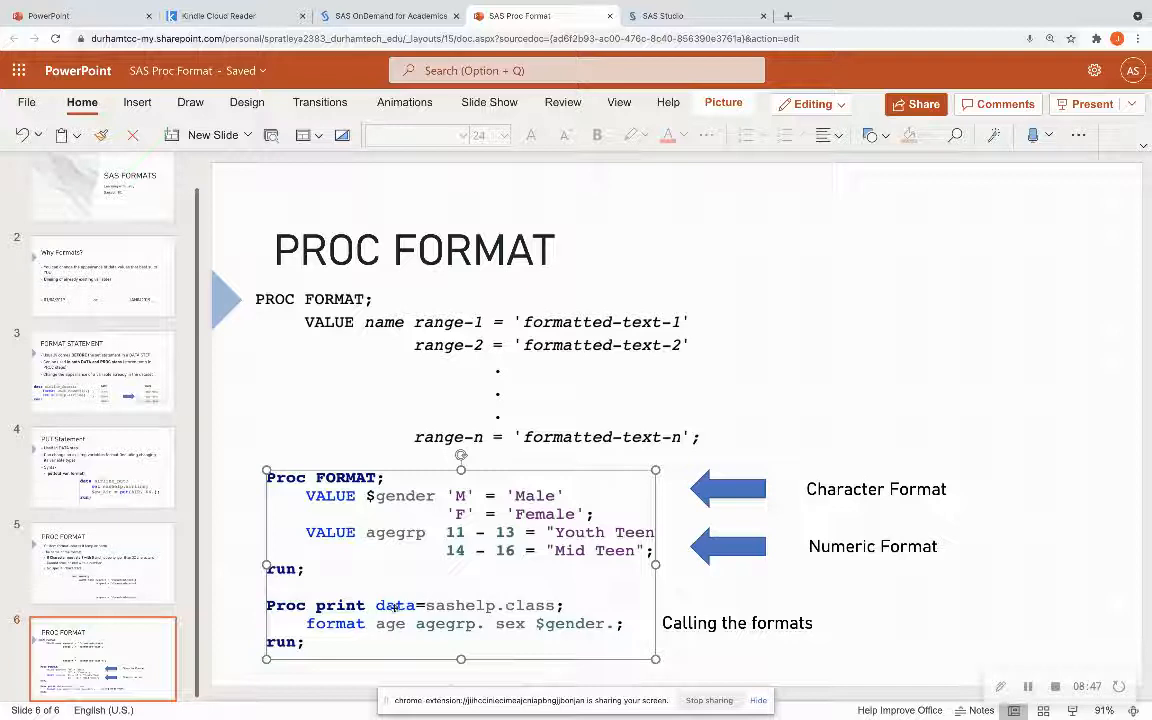
pyautogui.moveTo(510, 600)
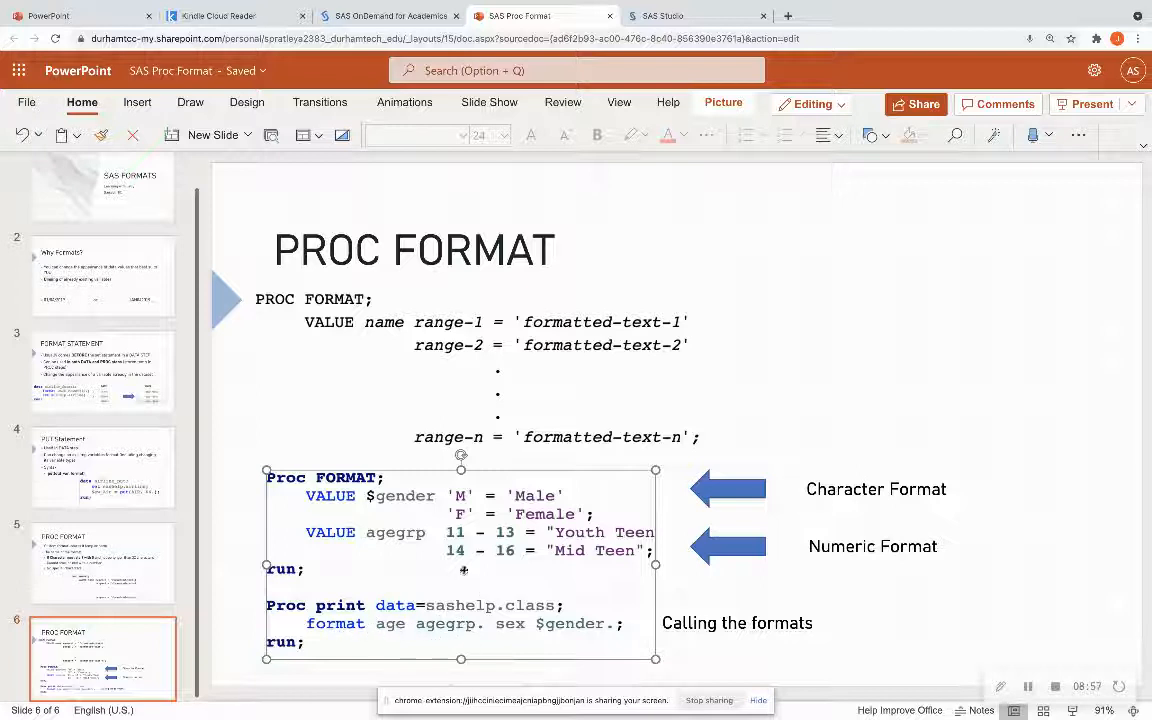
pyautogui.moveTo(522, 636)
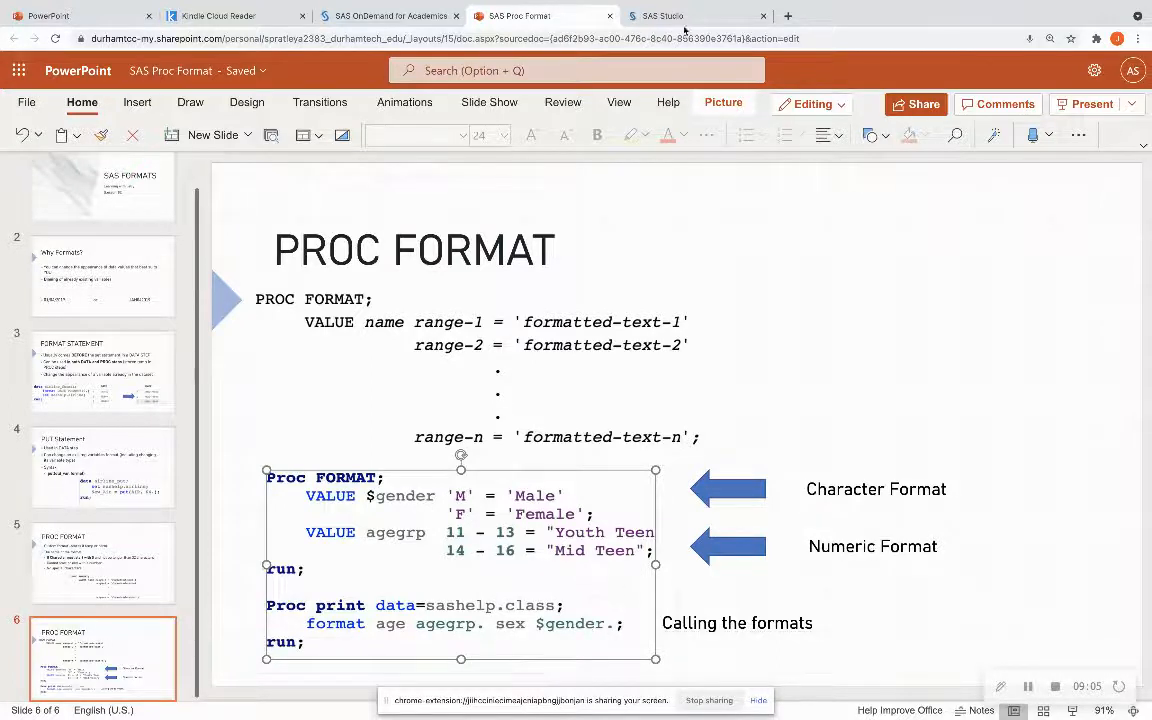
pyautogui.click(696, 16)
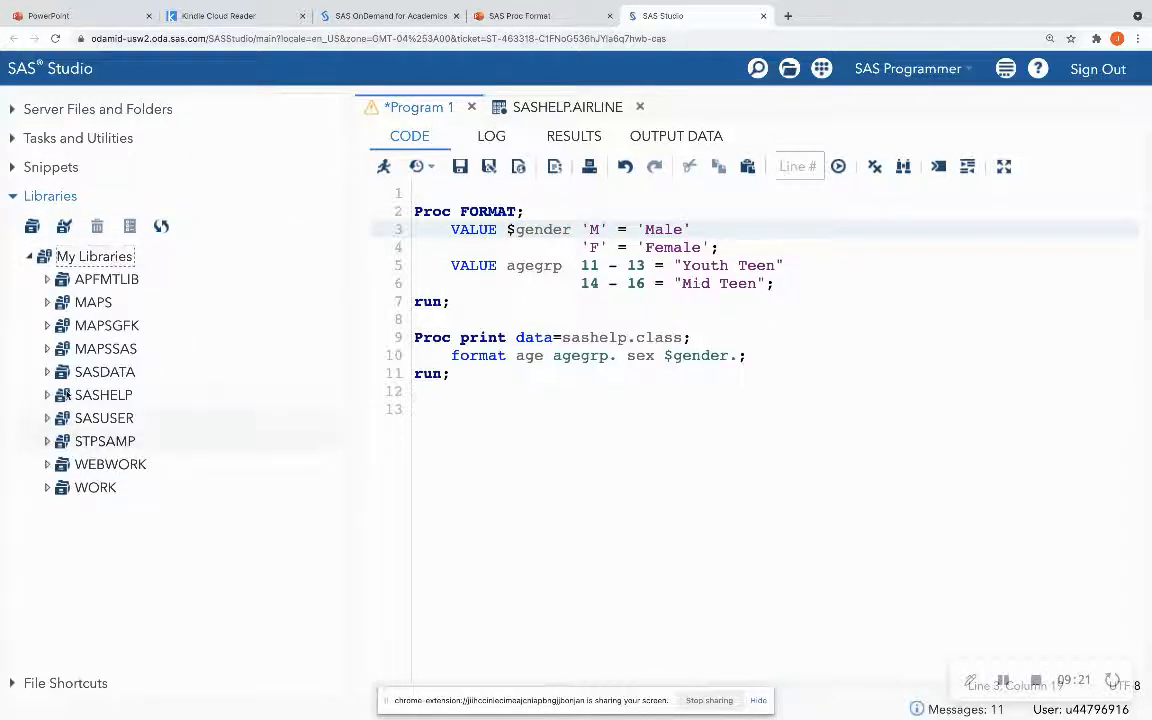
# Open SASHELP.CLASS listing 19 students with Name, Sex, Age, Height and Weight
pyautogui.click(48, 394)
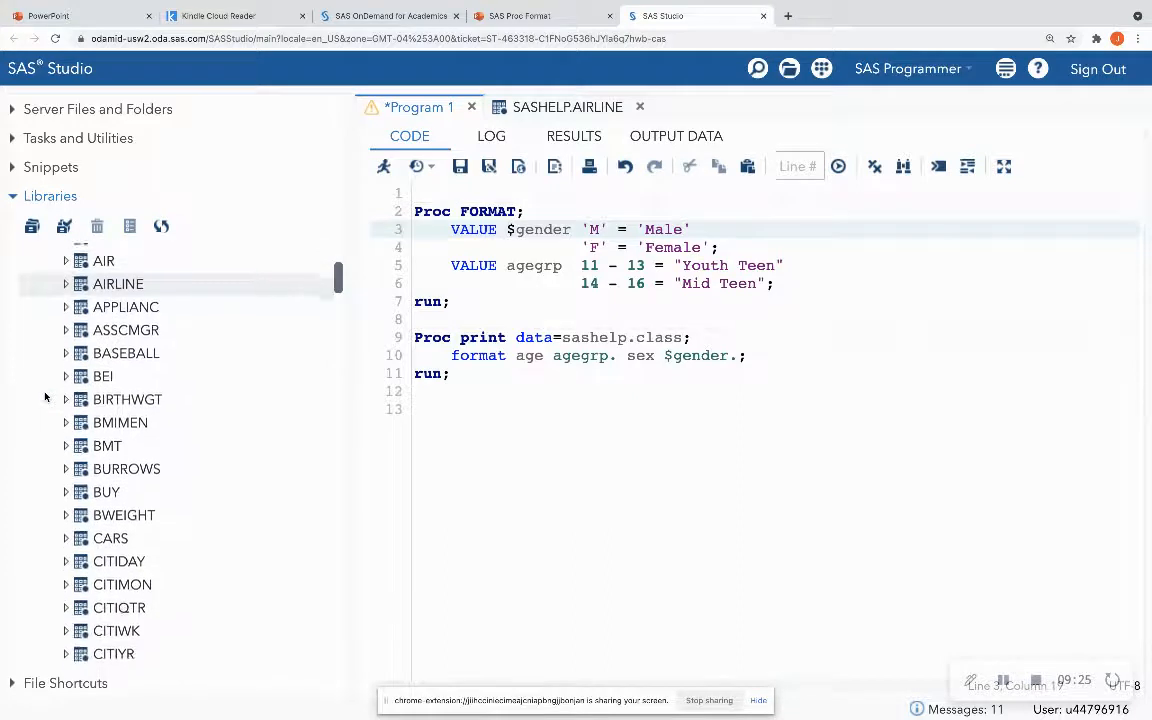
pyautogui.doubleClick(112, 584)
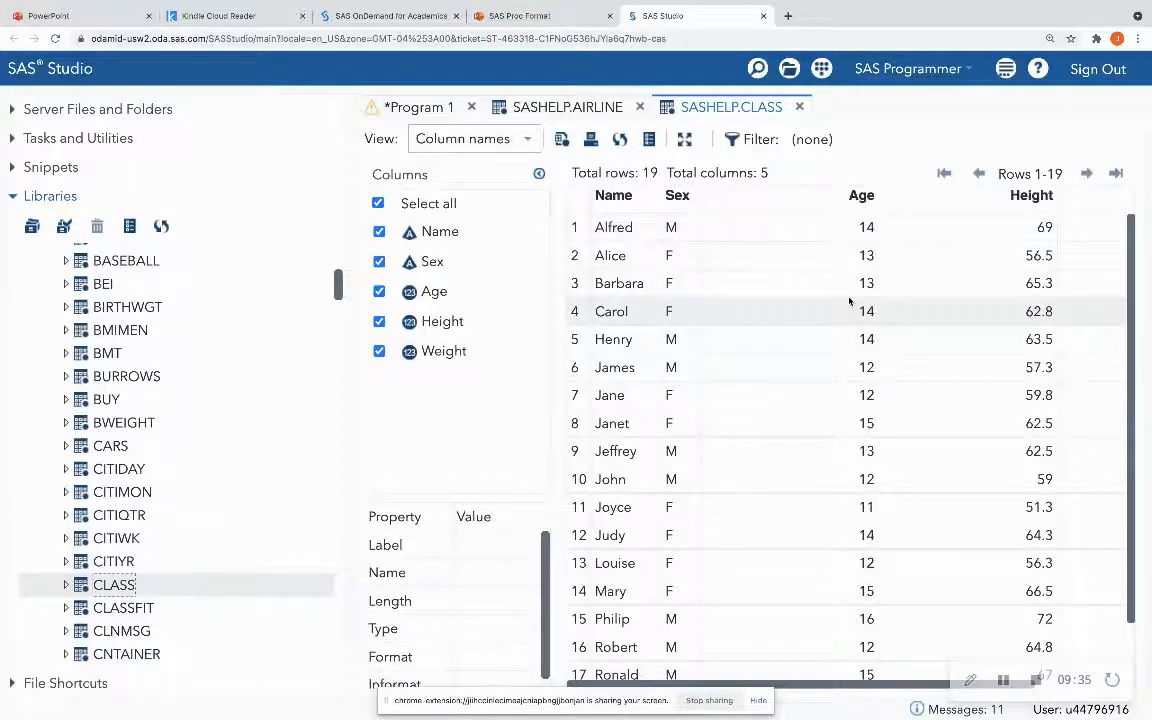
pyautogui.moveTo(794, 256)
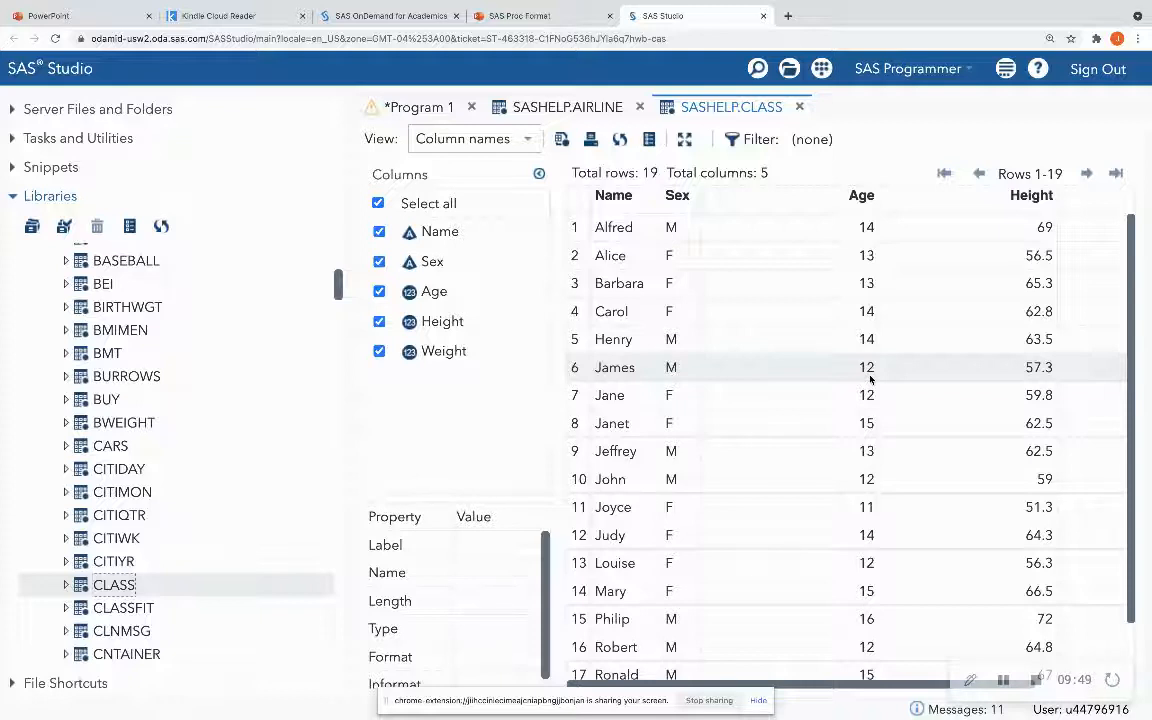
pyautogui.click(420, 108)
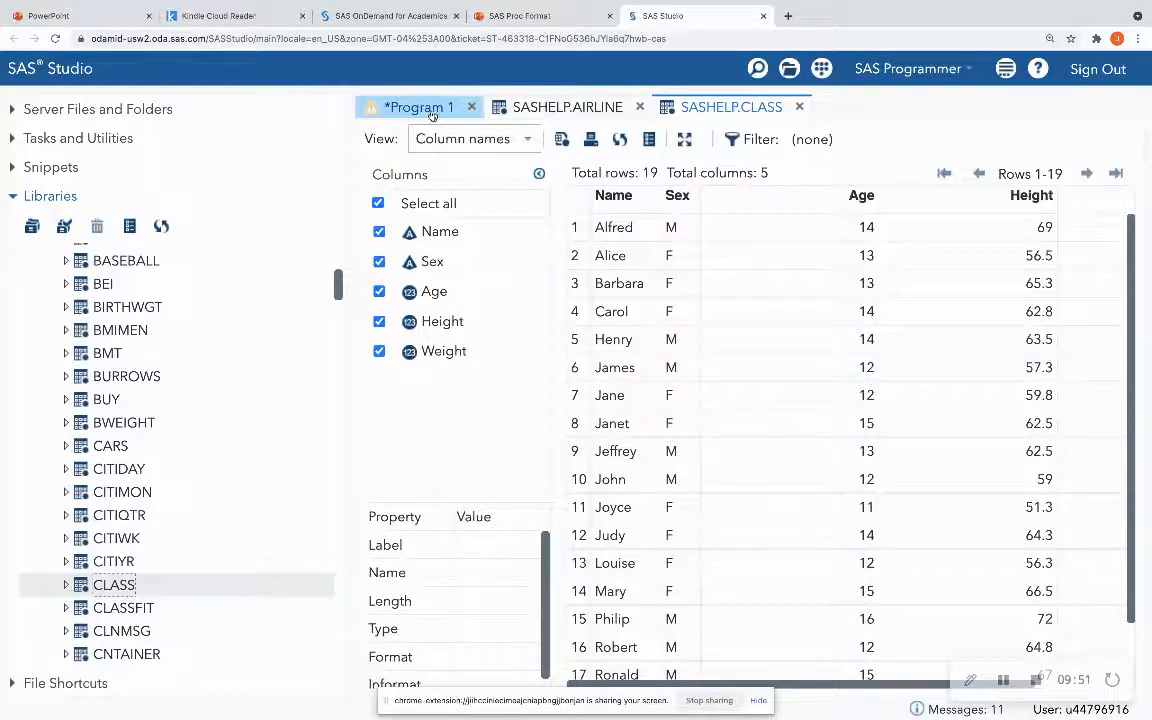
# Return to the PROC FORMAT/PROC PRINT program and highlight the sashelp.class dataset name
pyautogui.click(420, 108)
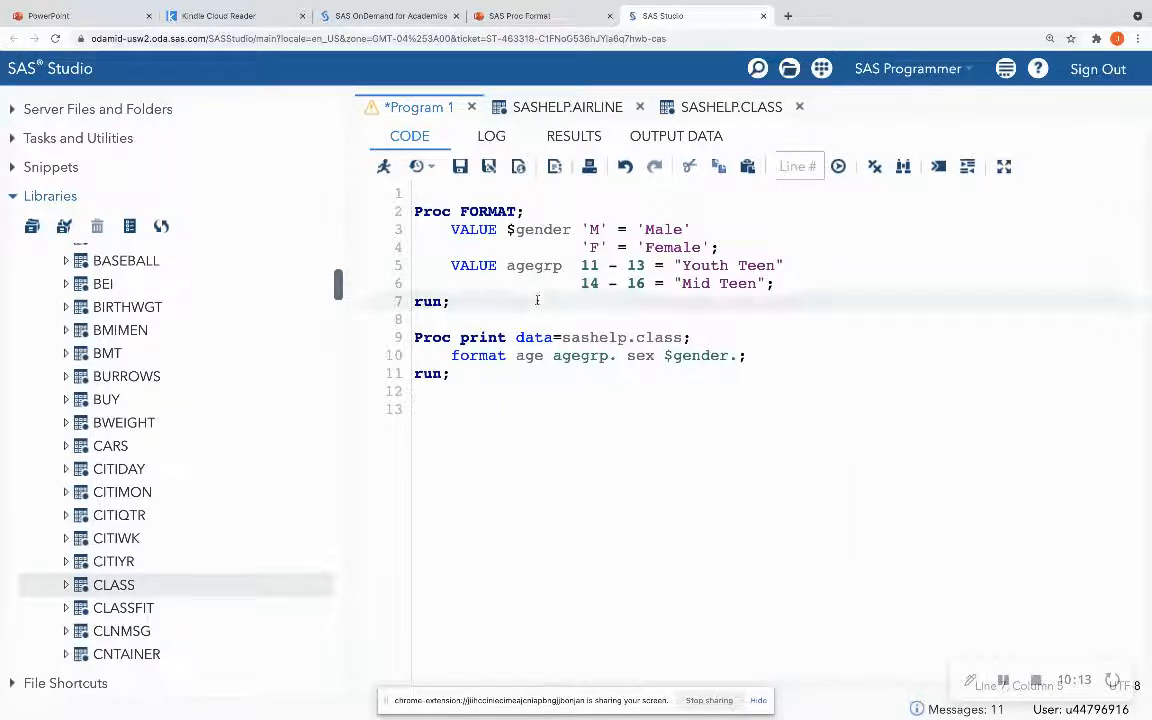
pyautogui.click(584, 336)
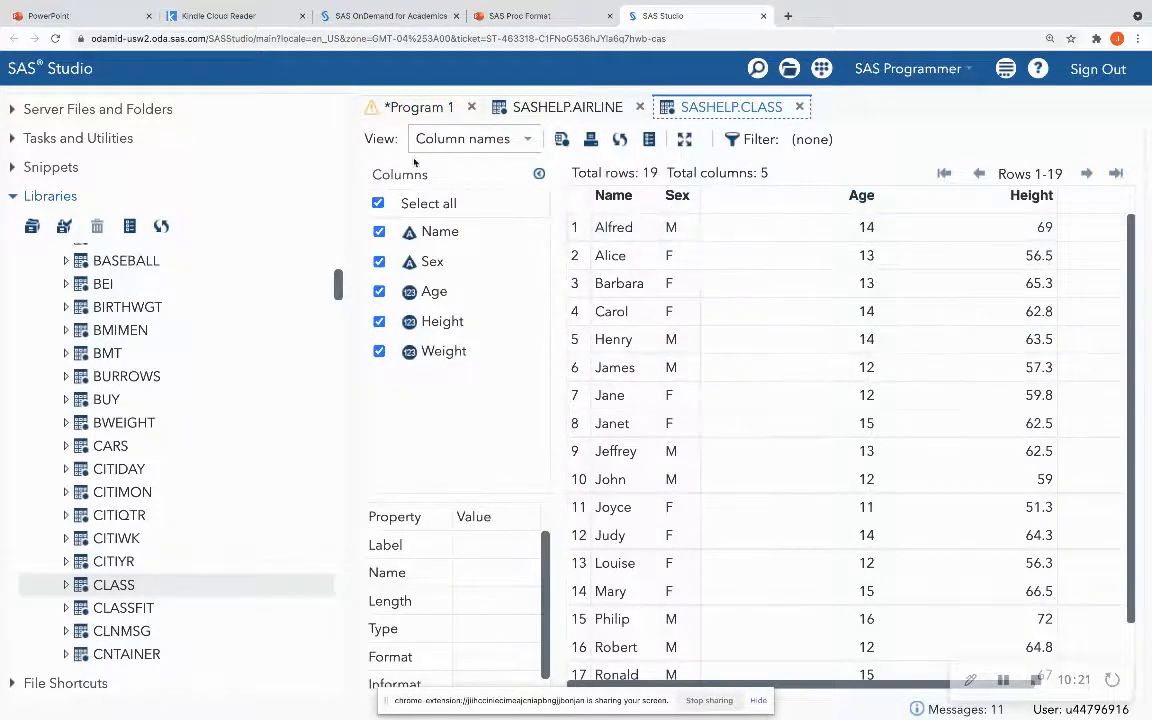
pyautogui.click(418, 108)
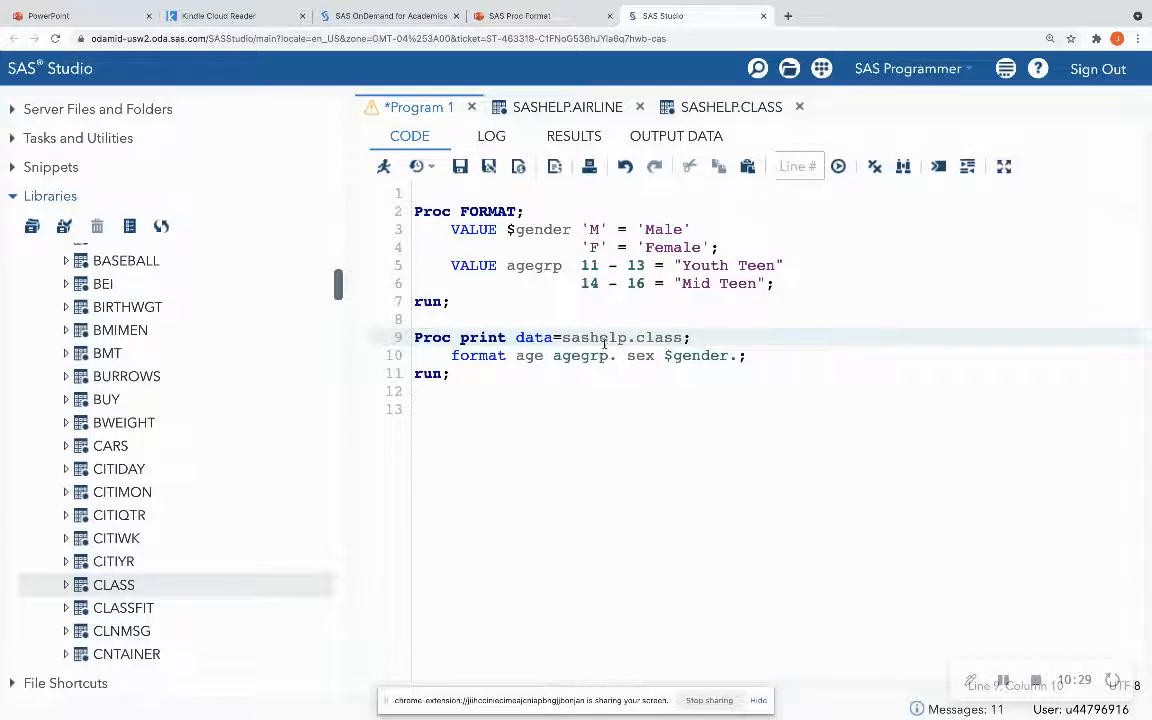
pyautogui.doubleClick(536, 264)
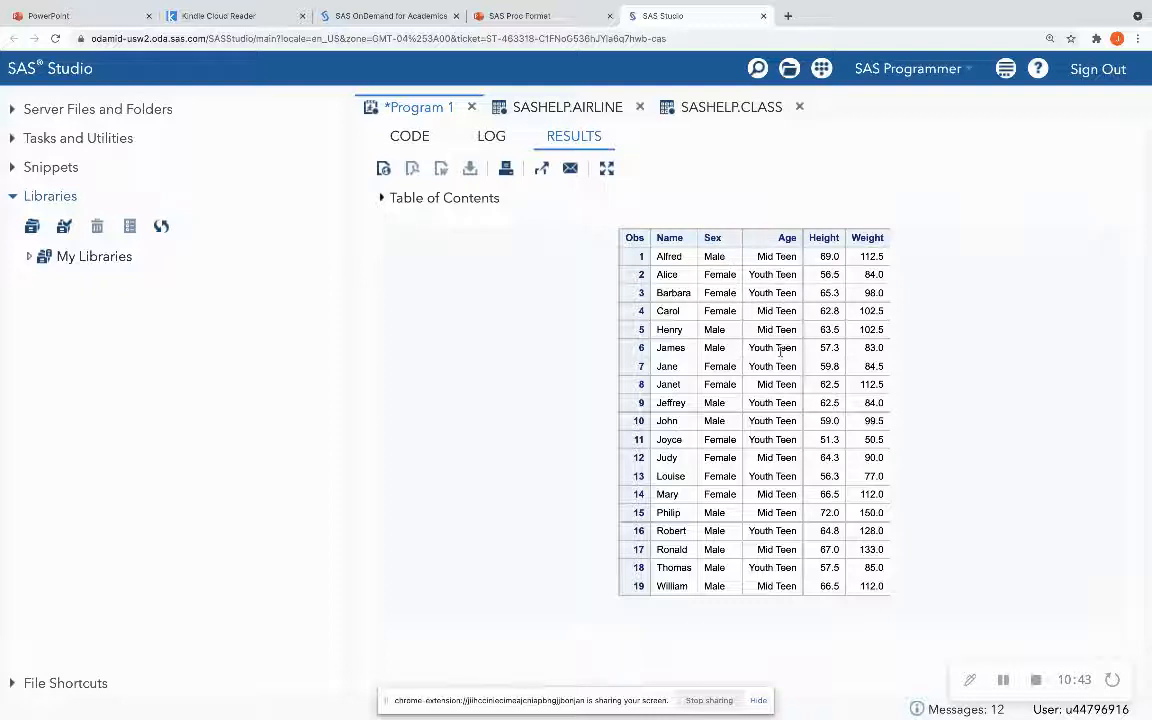
pyautogui.moveTo(762, 340)
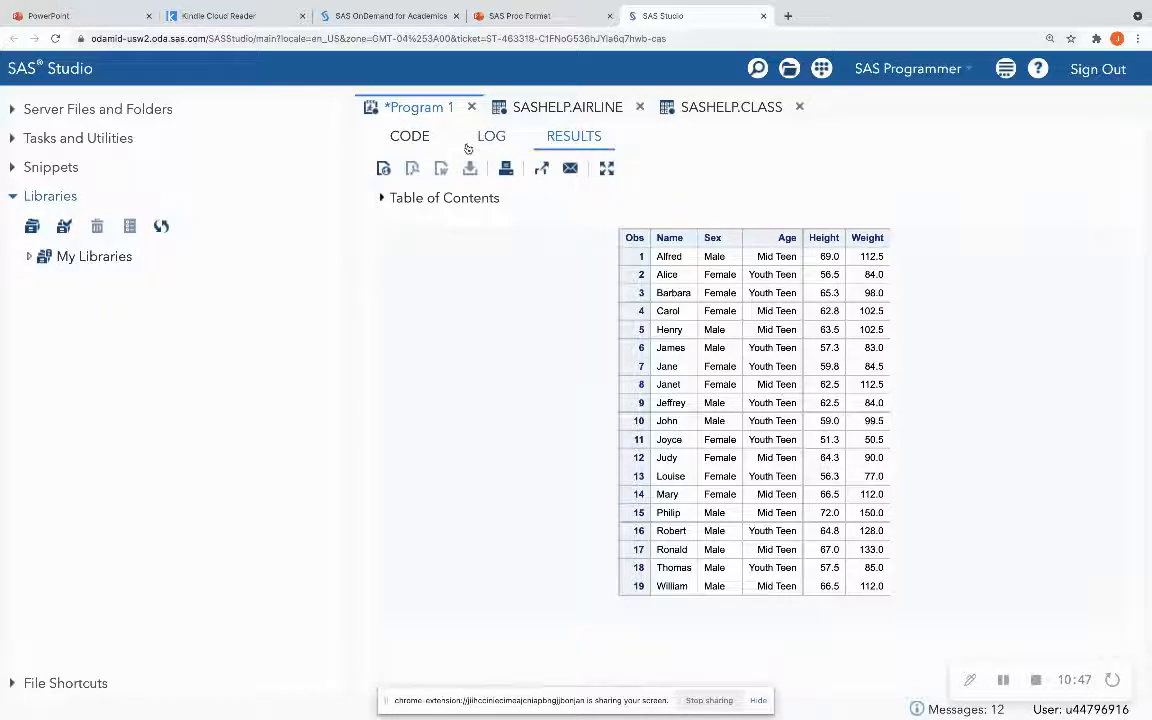
# Return from the Male/Female, Youth Teen/Mid Teen results to the program code
pyautogui.click(408, 136)
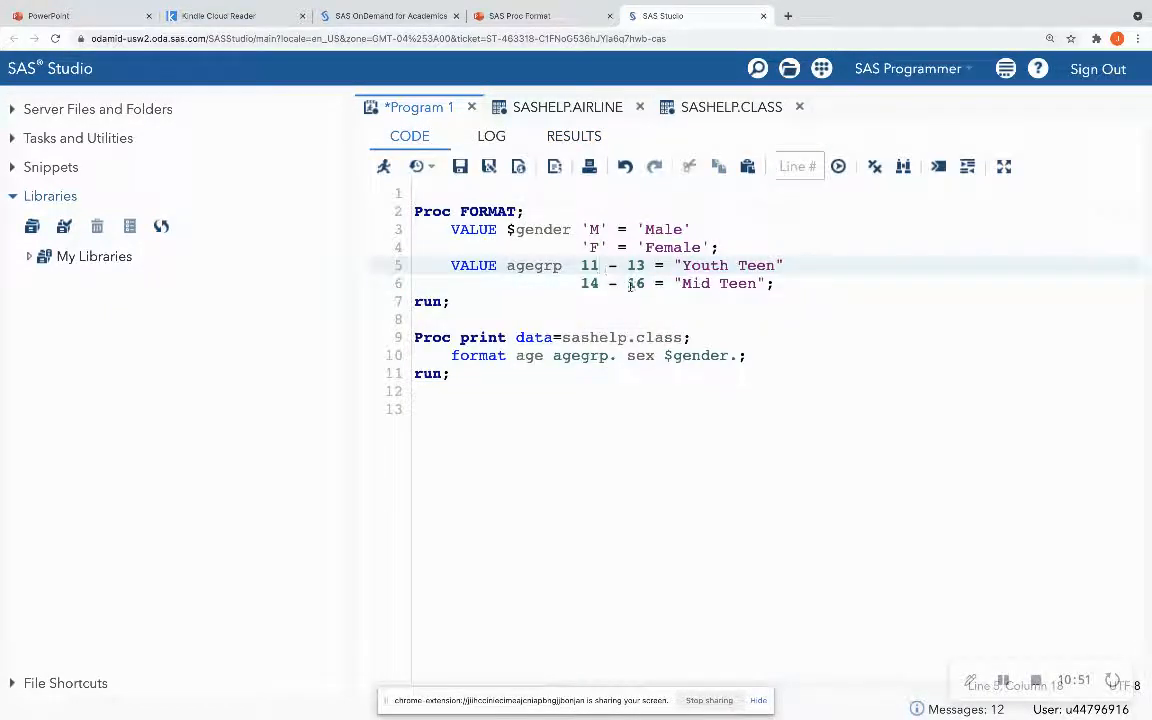
# Rewrite the agegrp ranges as LOW–13 Youth Teen and 14–HIGH Mid Teen and rerun the program
pyautogui.write('LOW')
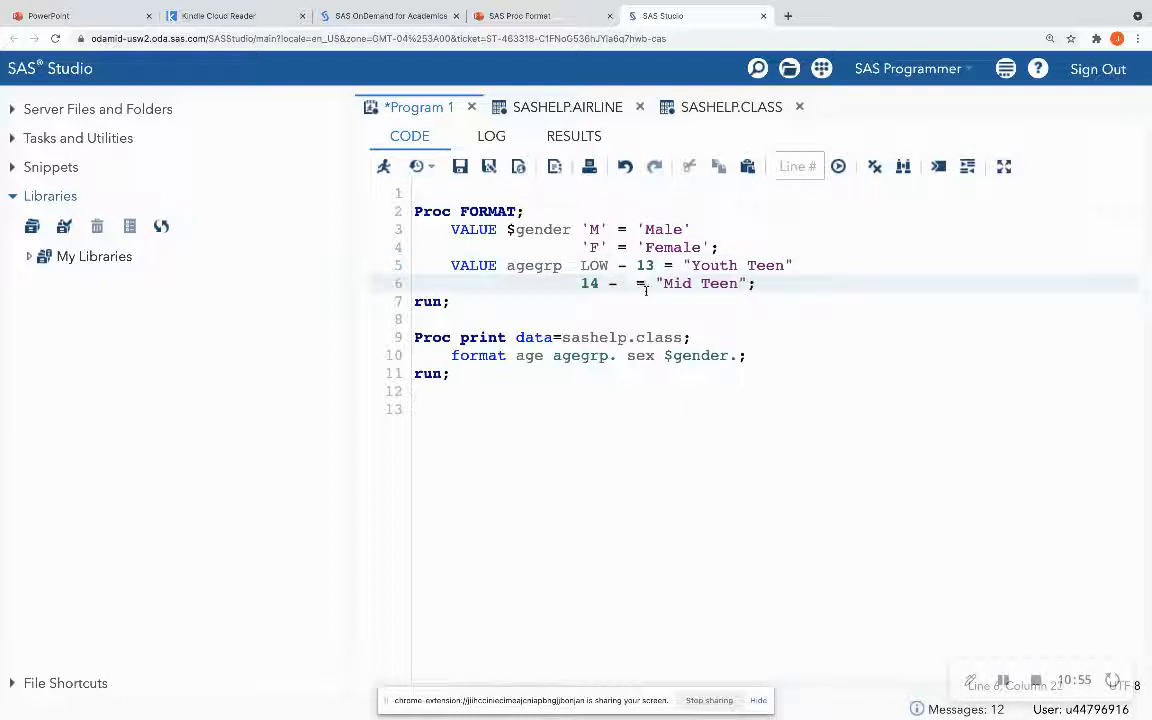
pyautogui.write('HIGH')
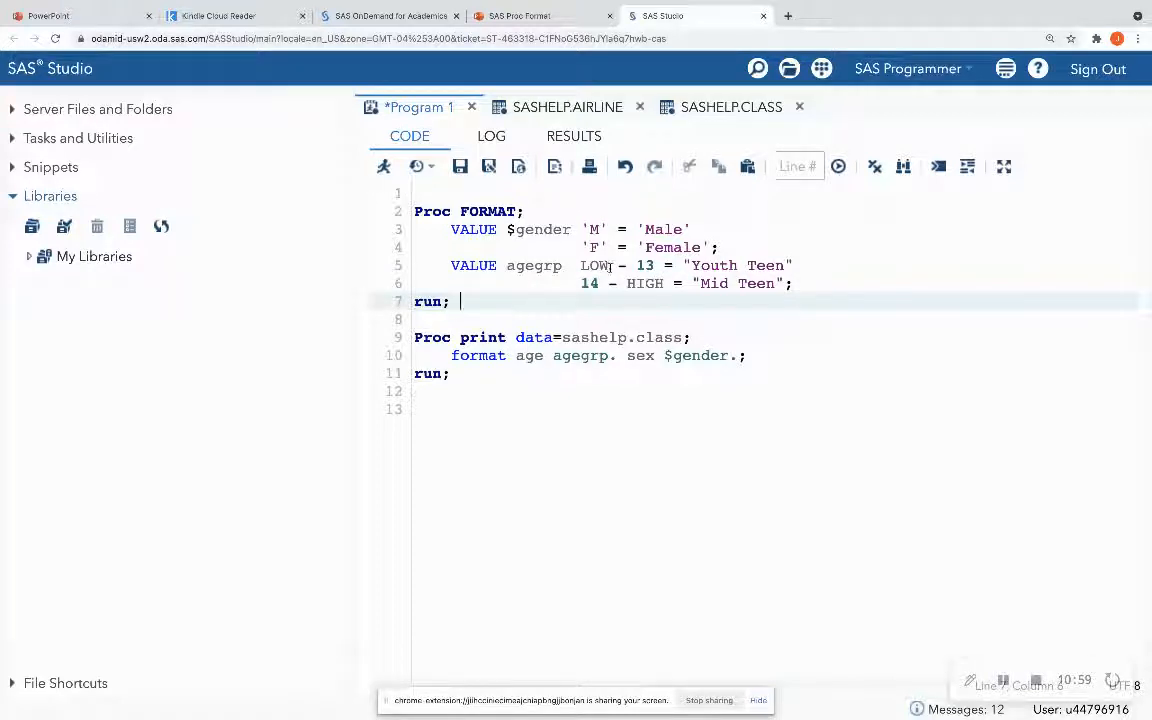
pyautogui.doubleClick(592, 264)
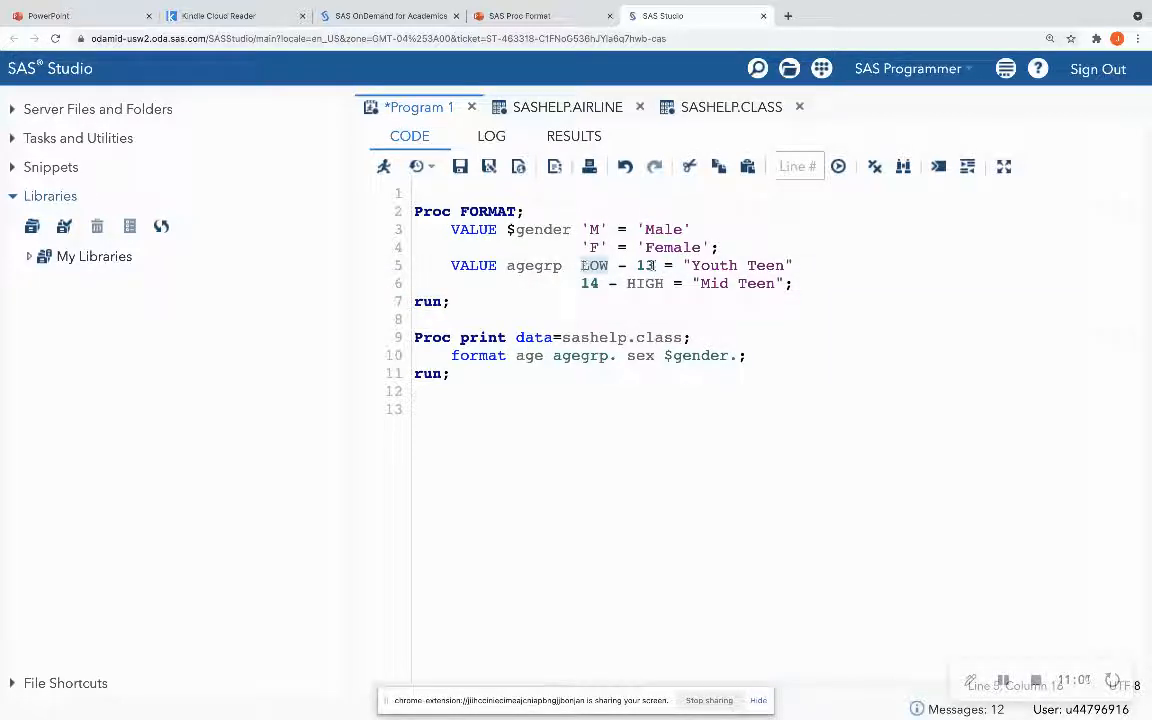
pyautogui.click(766, 264)
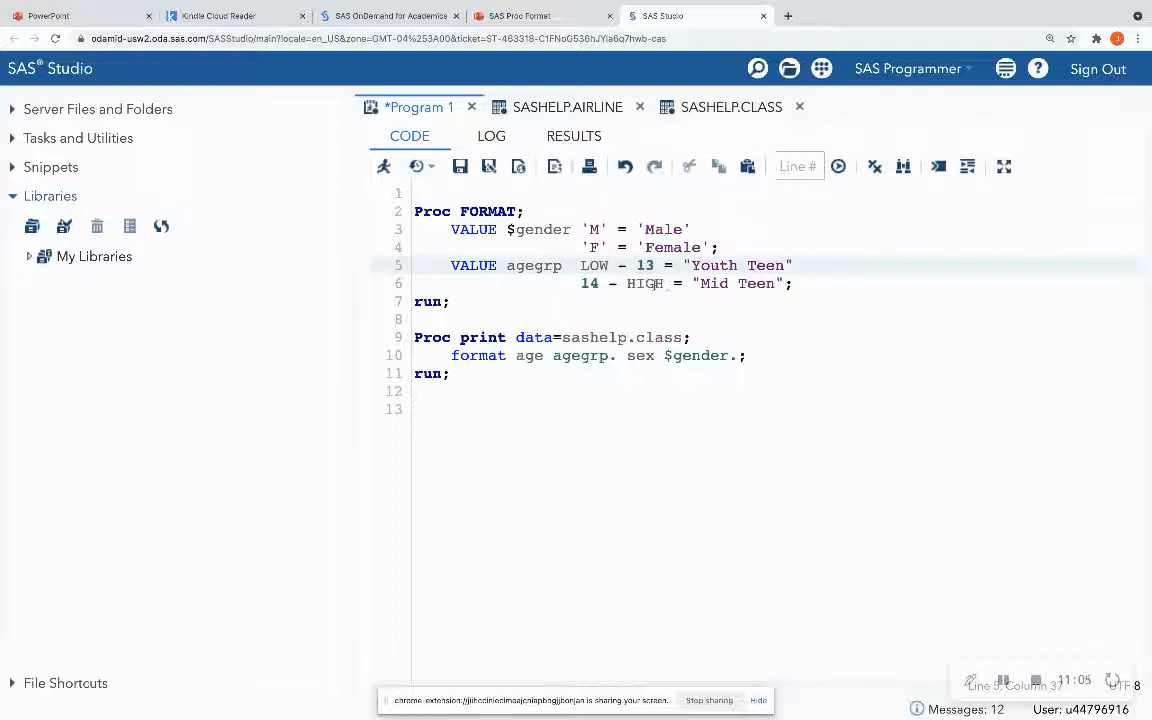
pyautogui.click(644, 284)
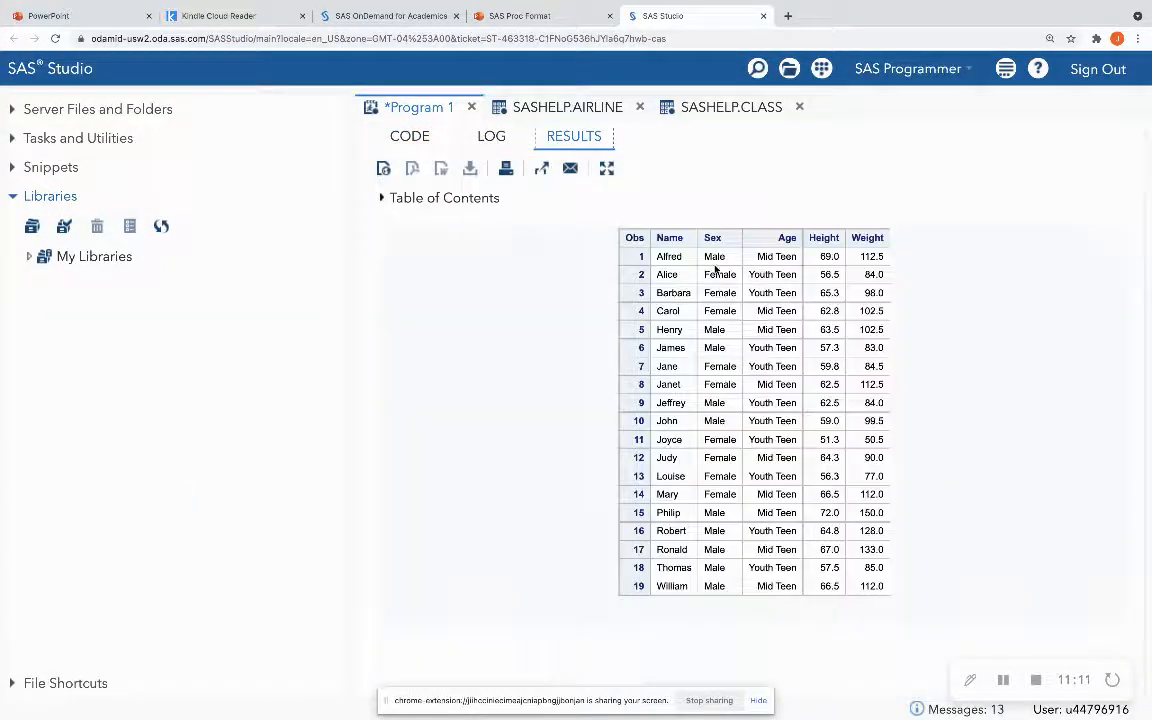
# Add a blank line between the two steps in the code, then return to the slides
pyautogui.click(408, 136)
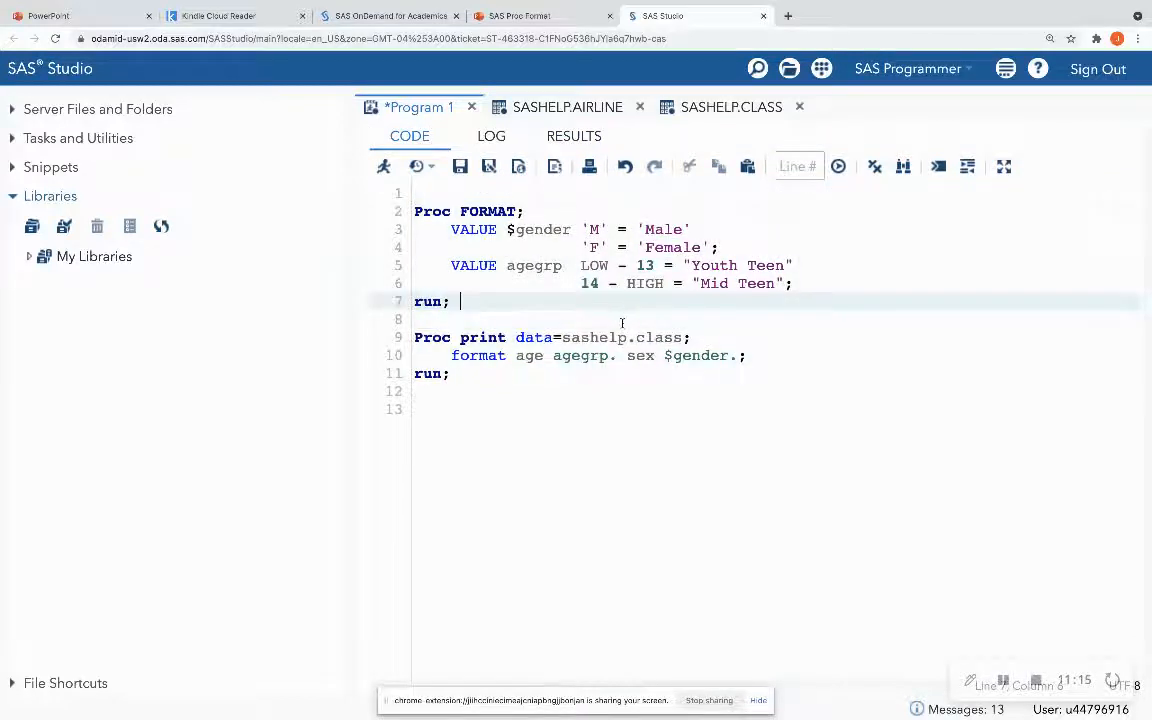
pyautogui.press('enter')
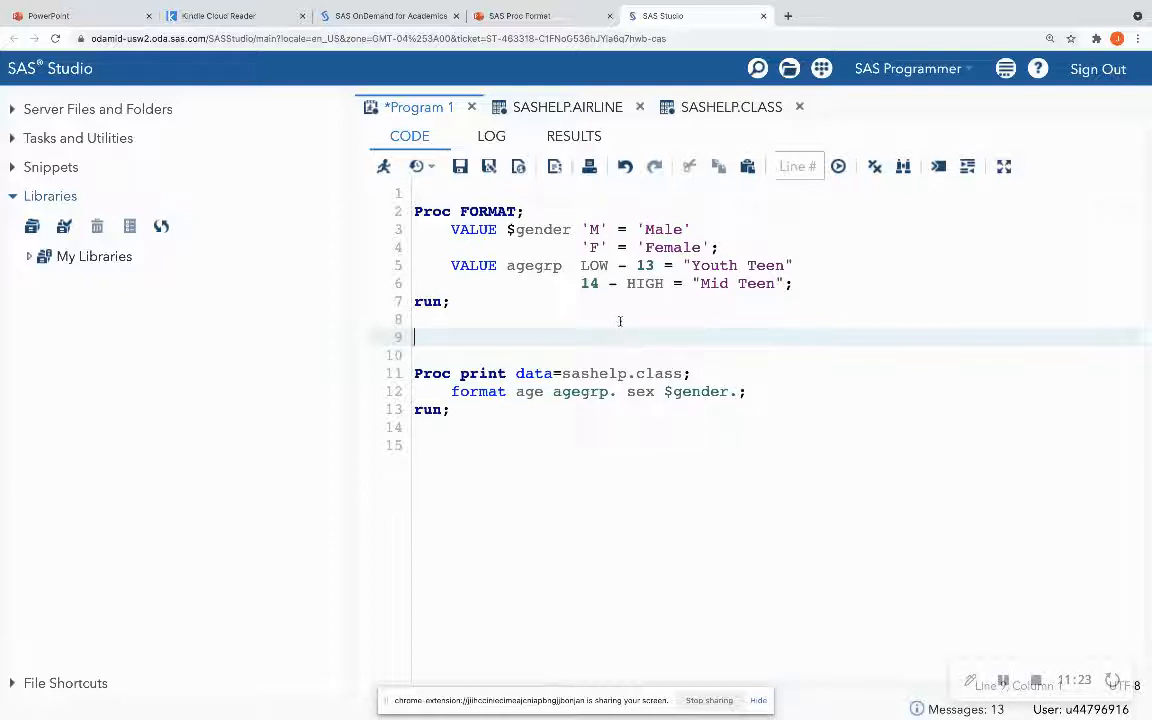
pyautogui.click(520, 16)
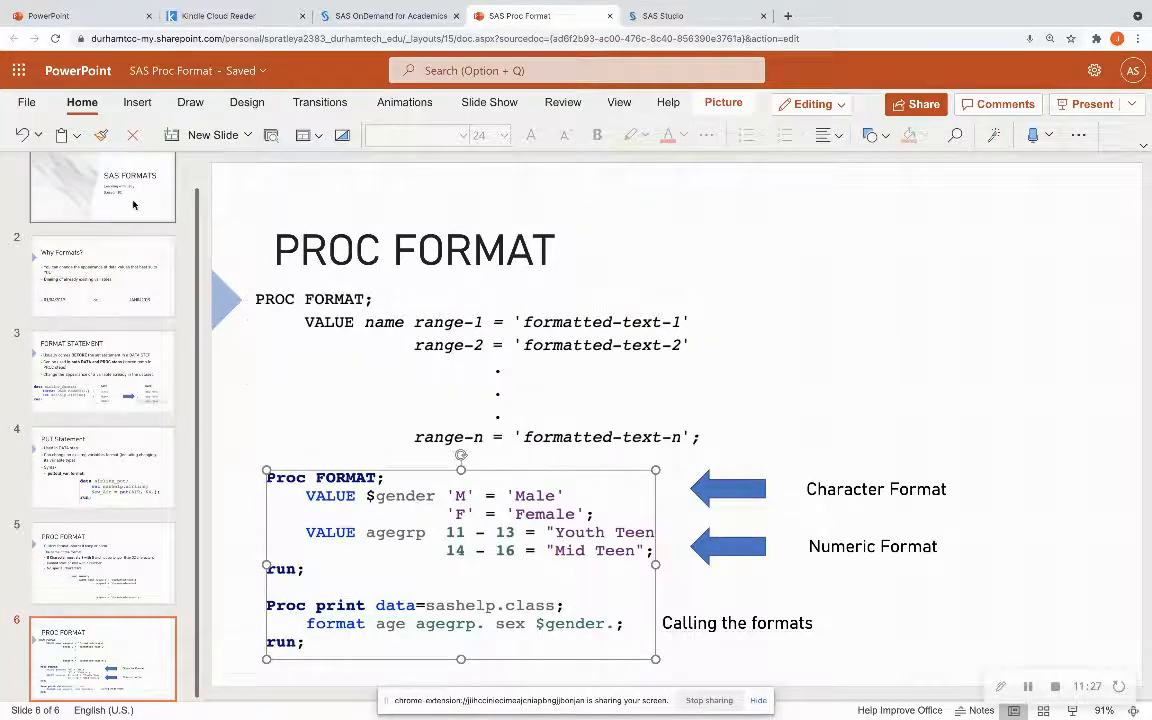
# Show the 'SAS FORMATS — Learning with Jelly (Lesson 10)' title slide
pyautogui.click(102, 198)
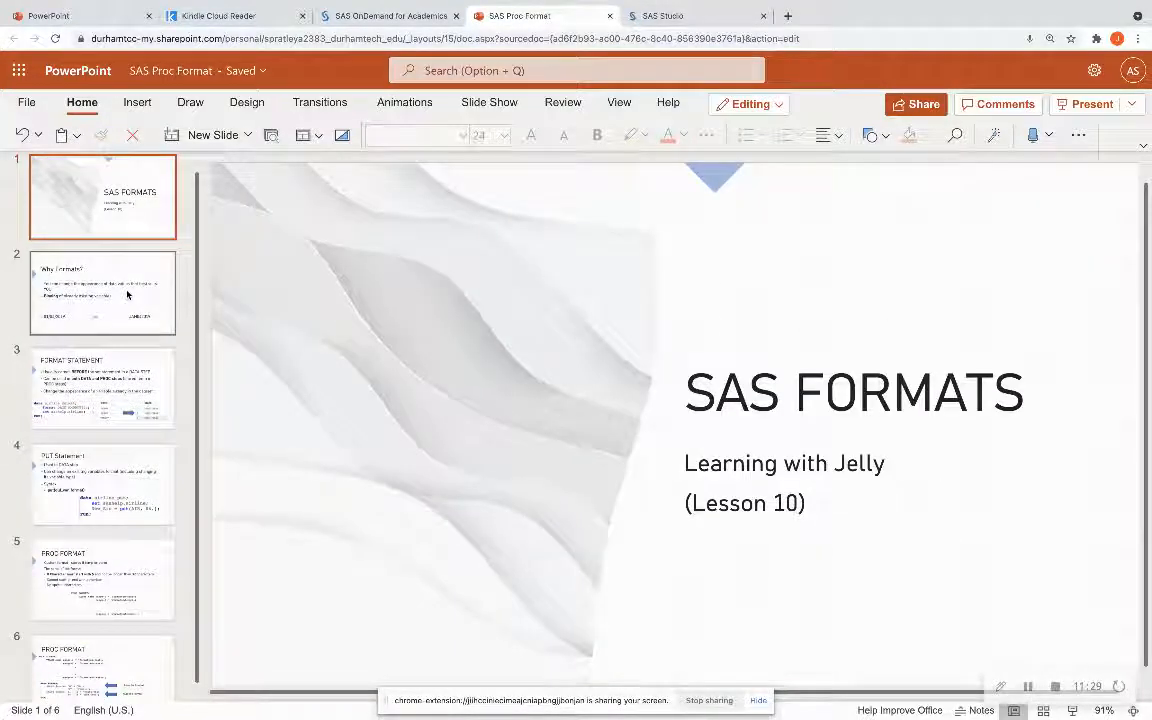
pyautogui.moveTo(128, 294)
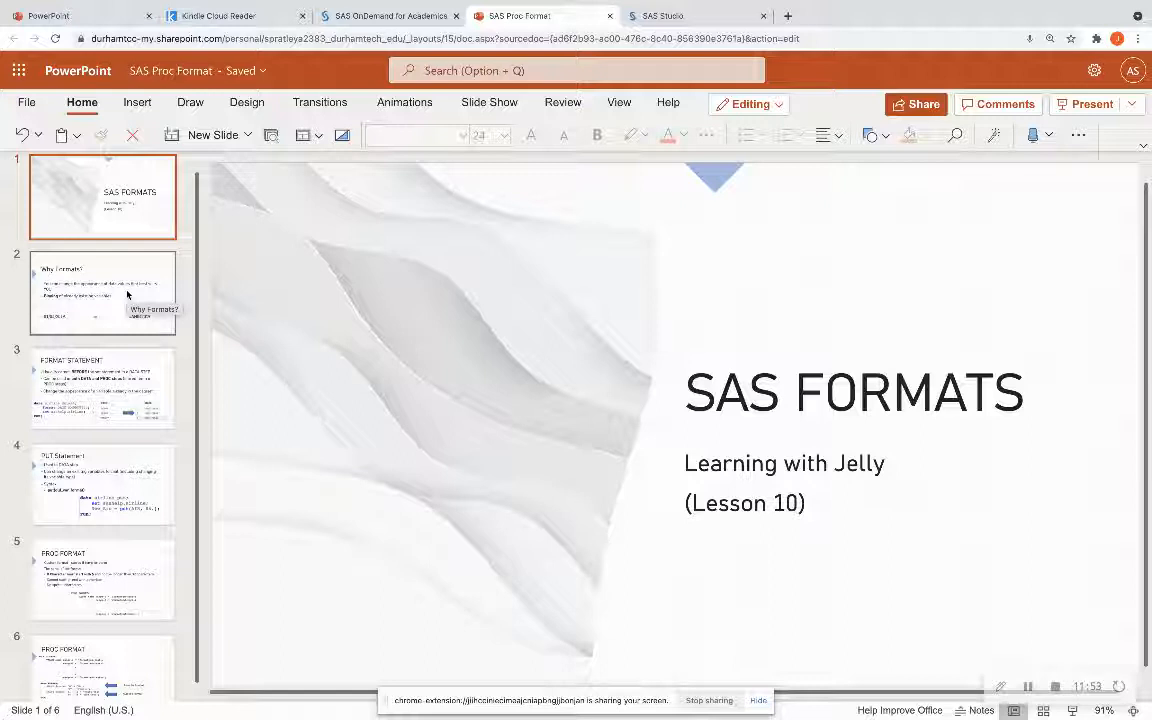
pyautogui.click(104, 198)
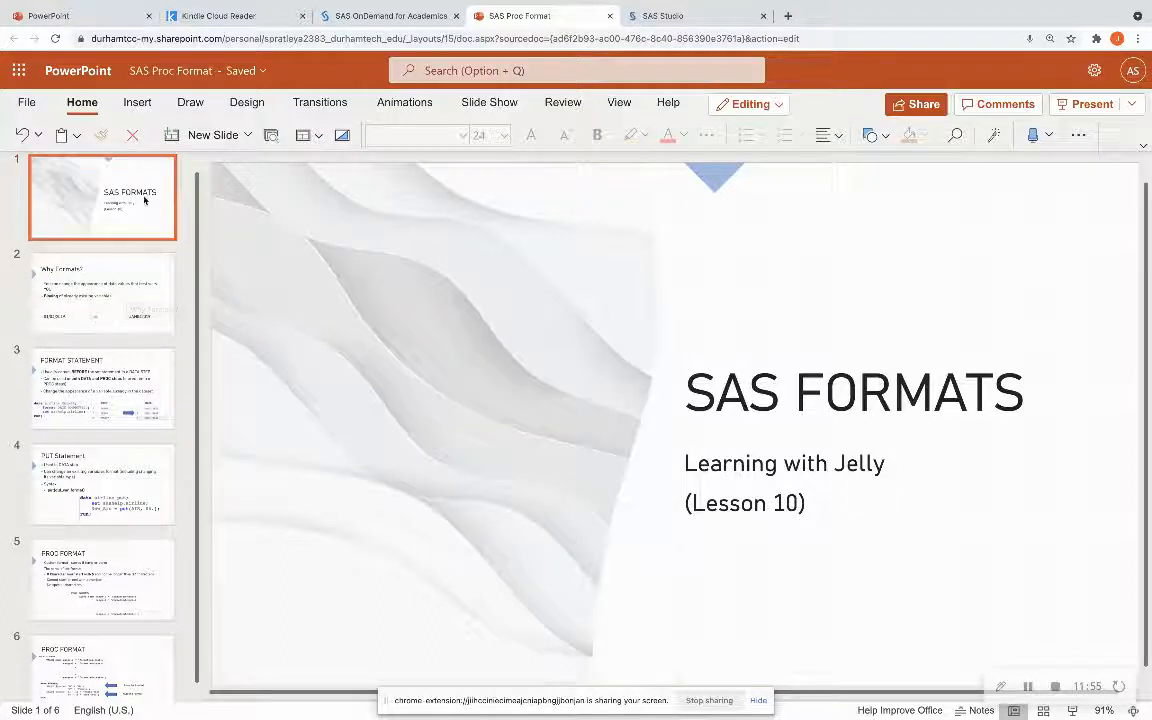